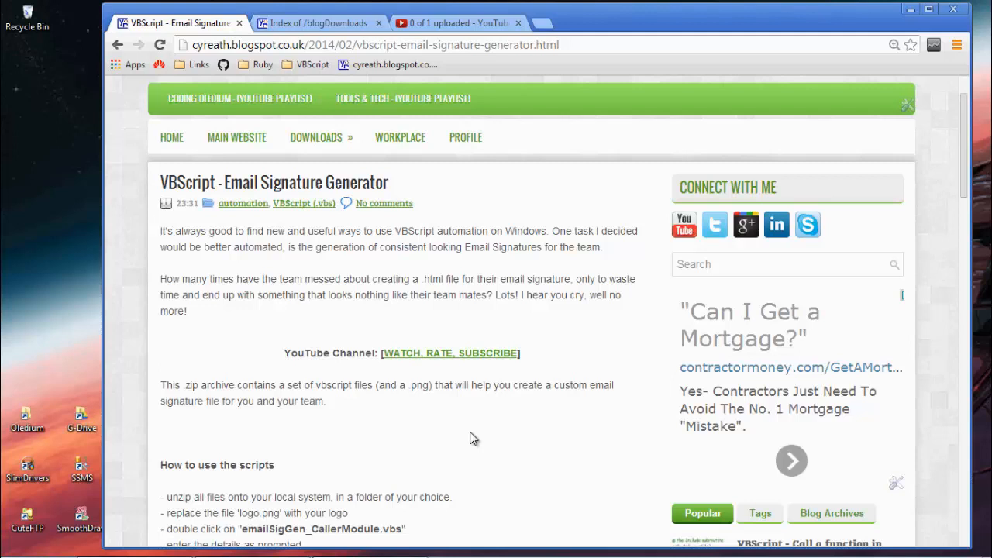
{"action": "mouse_move", "coordinate": [601, 277]}
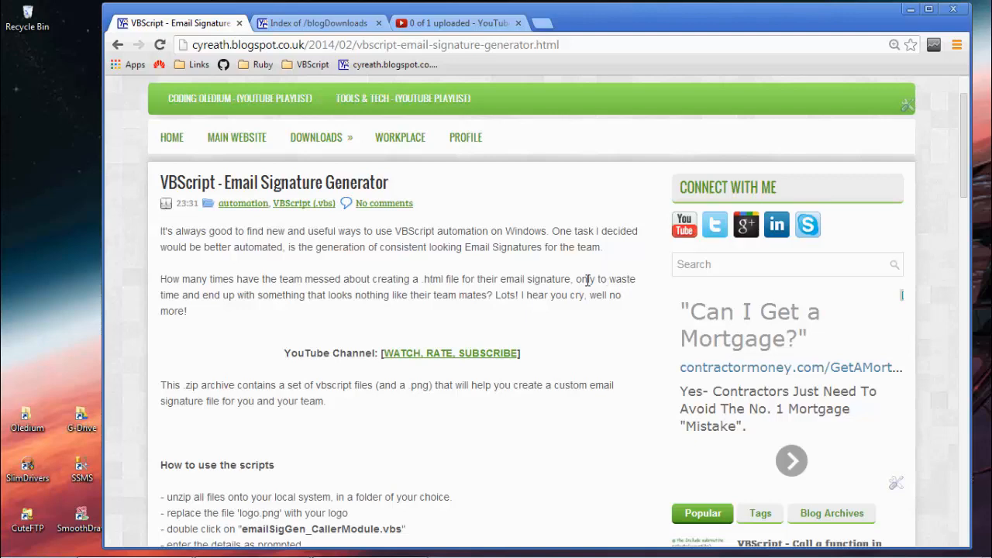
Step: Browse the blog's home page and reach the Email Signature Generator post
{"action": "scroll", "scroll_direction": "down", "scroll_amount": 3}
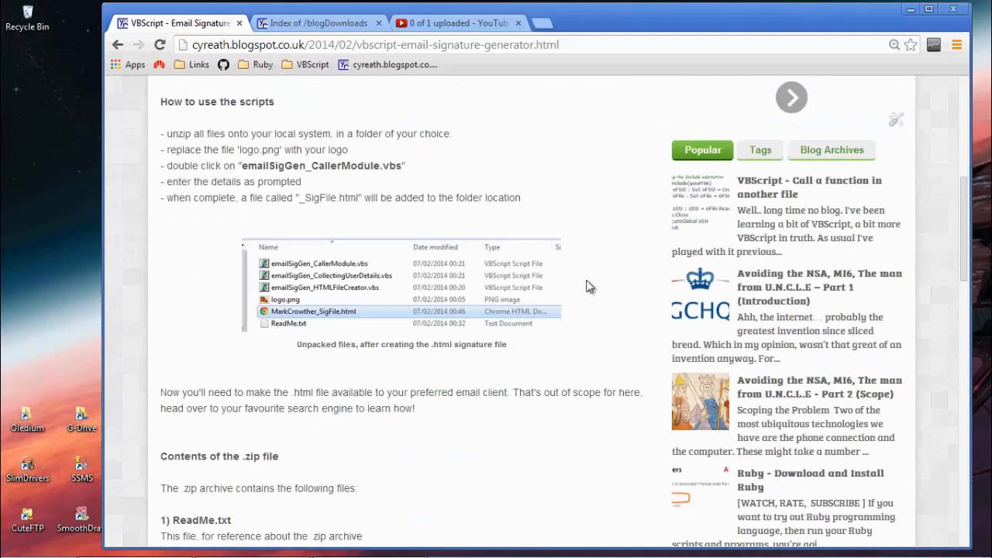
{"action": "scroll", "scroll_direction": "down", "scroll_amount": 3}
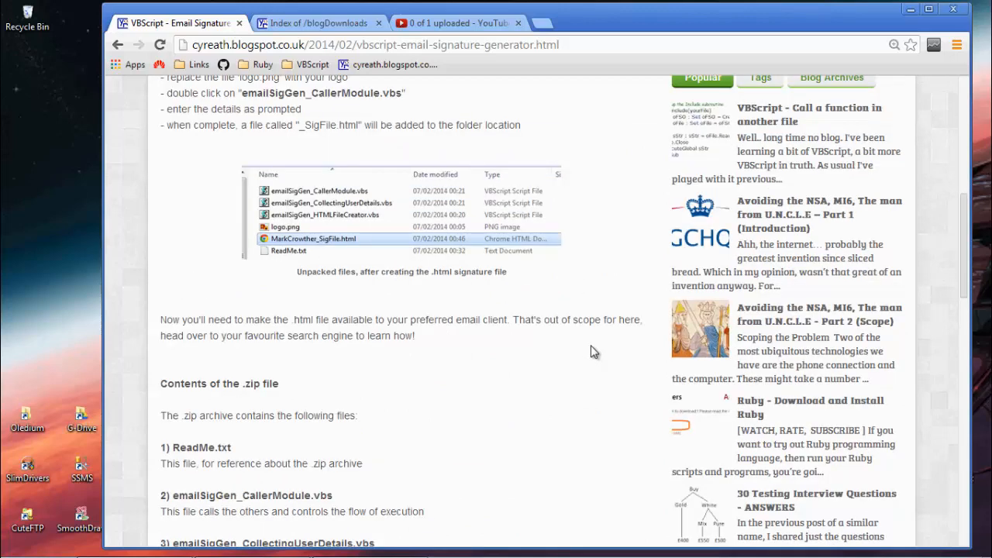
{"action": "scroll", "scroll_direction": "down", "scroll_amount": 3}
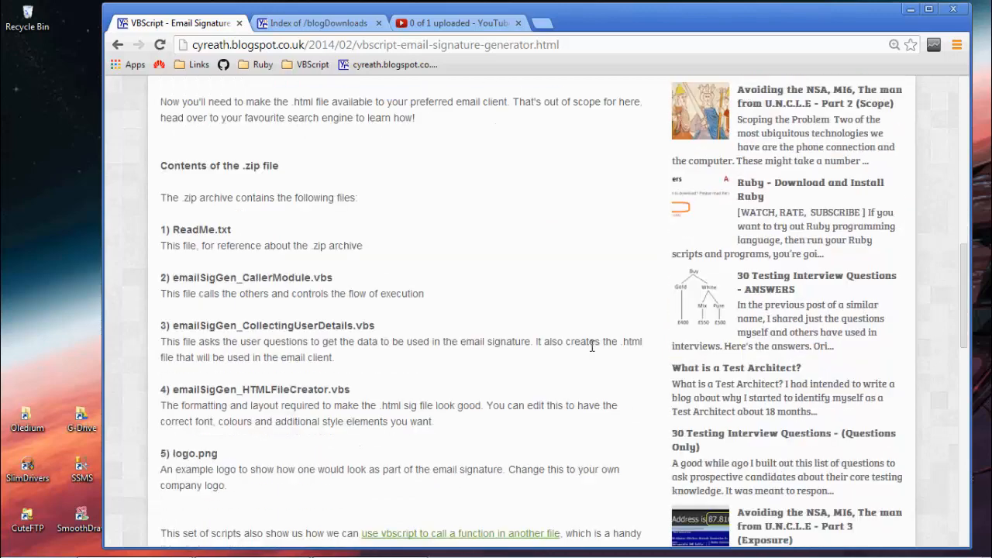
{"action": "scroll", "scroll_direction": "down", "scroll_amount": 3}
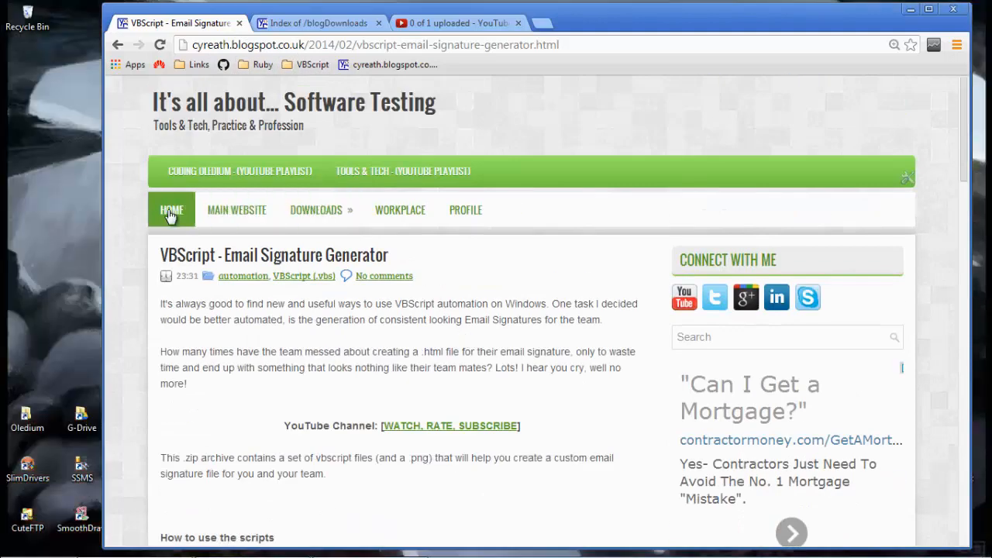
{"action": "left_click", "coordinate": [170, 210]}
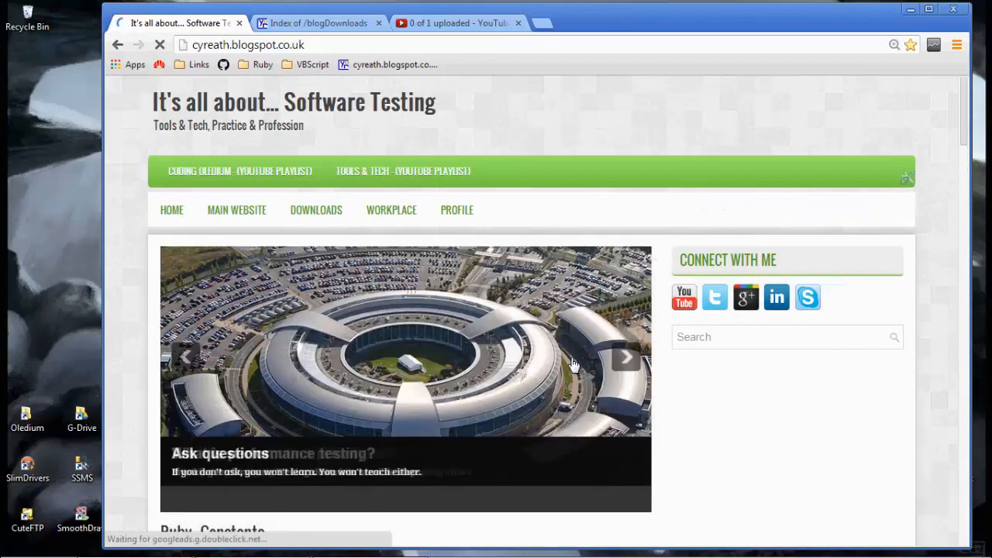
{"action": "scroll", "scroll_direction": "down", "scroll_amount": 3}
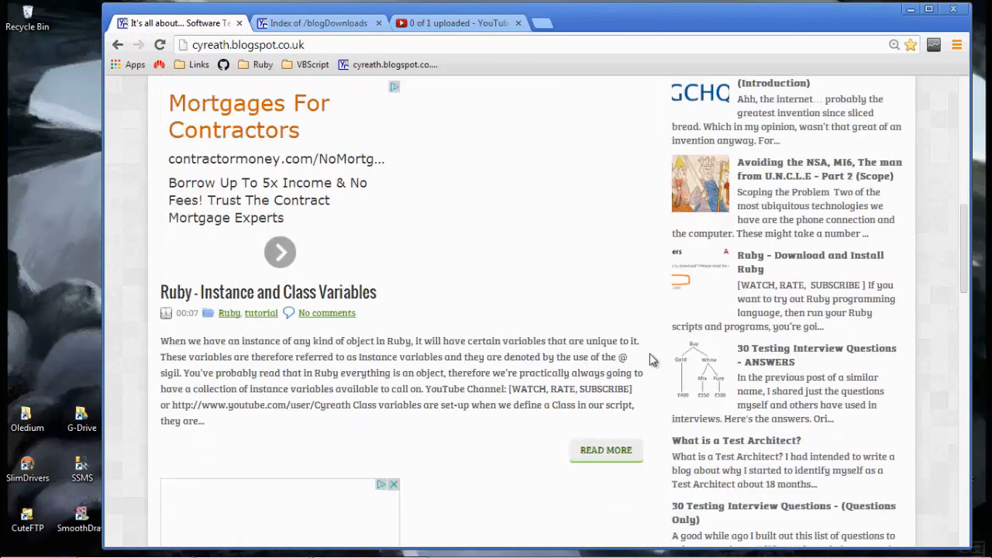
{"action": "scroll", "scroll_direction": "down", "scroll_amount": 3}
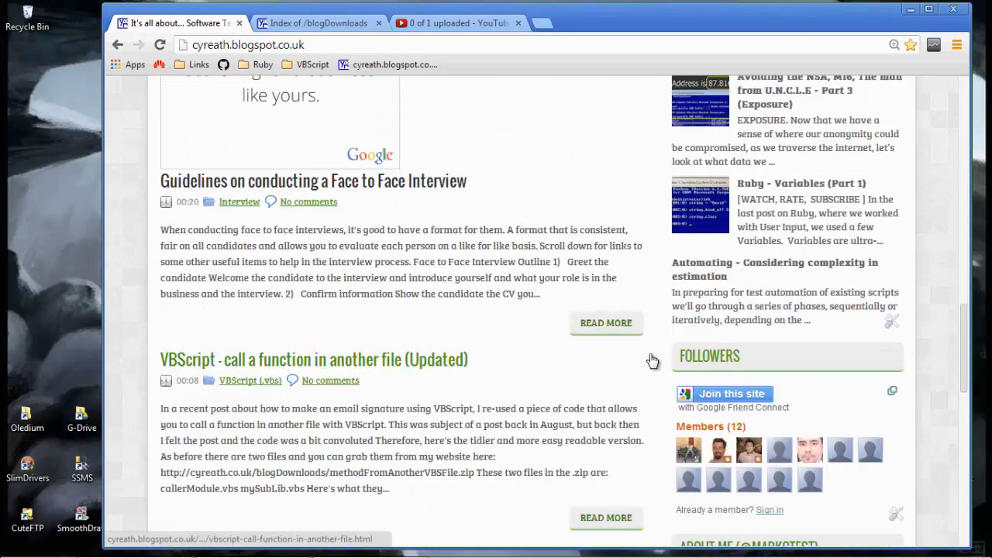
{"action": "scroll", "scroll_direction": "down", "scroll_amount": 3}
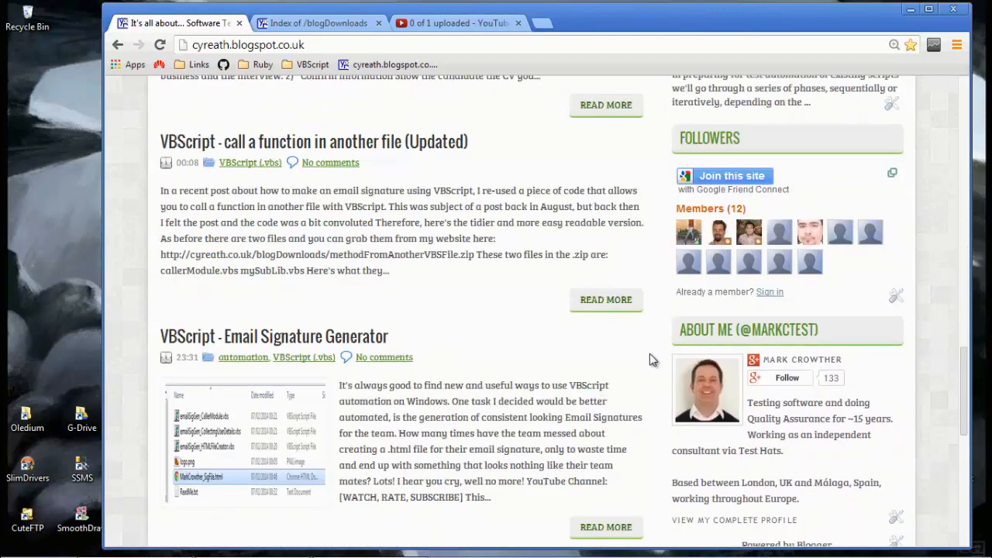
{"action": "scroll", "scroll_direction": "down", "scroll_amount": 3}
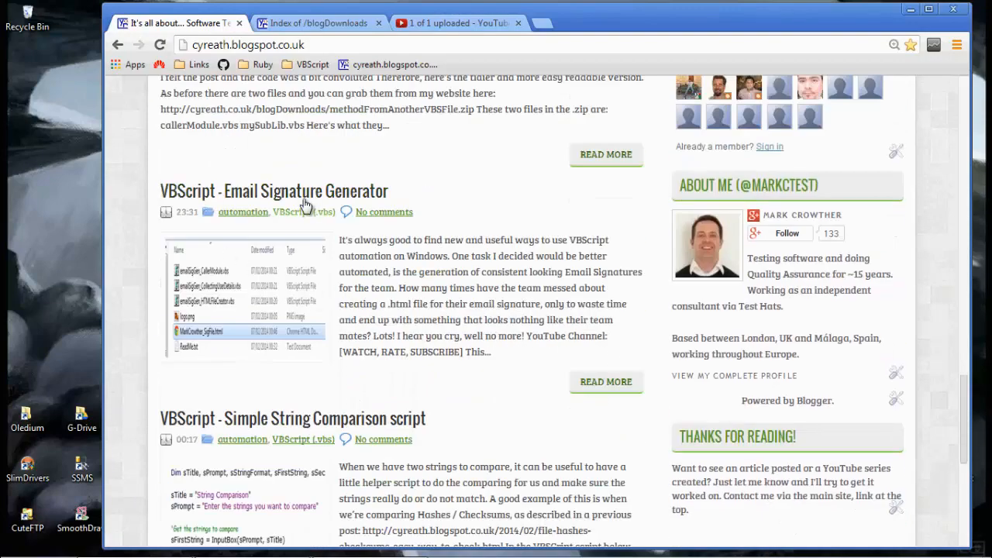
{"action": "left_click", "coordinate": [273, 190]}
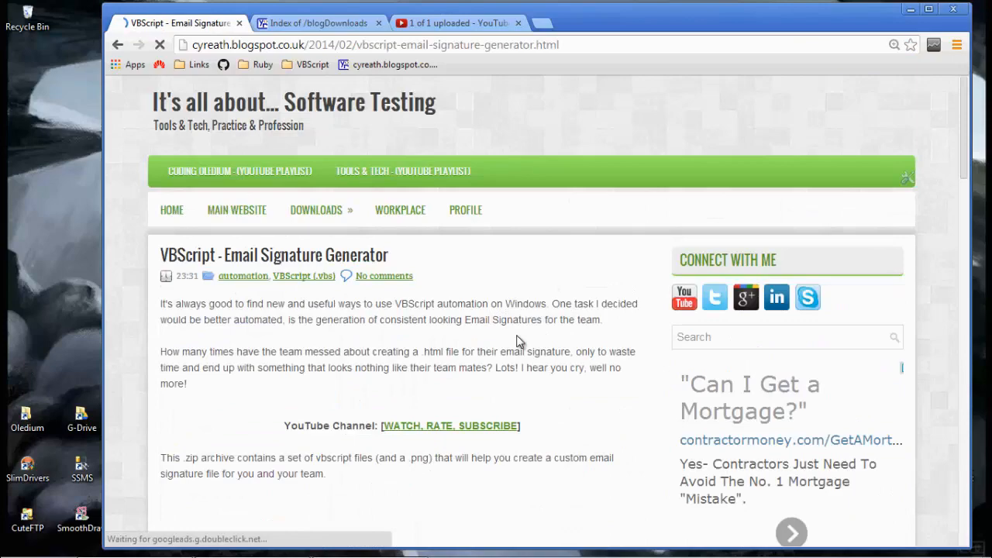
Step: Highlight the post's list of files contained in the zip, then continue down the post
{"action": "scroll", "scroll_direction": "down", "scroll_amount": 3}
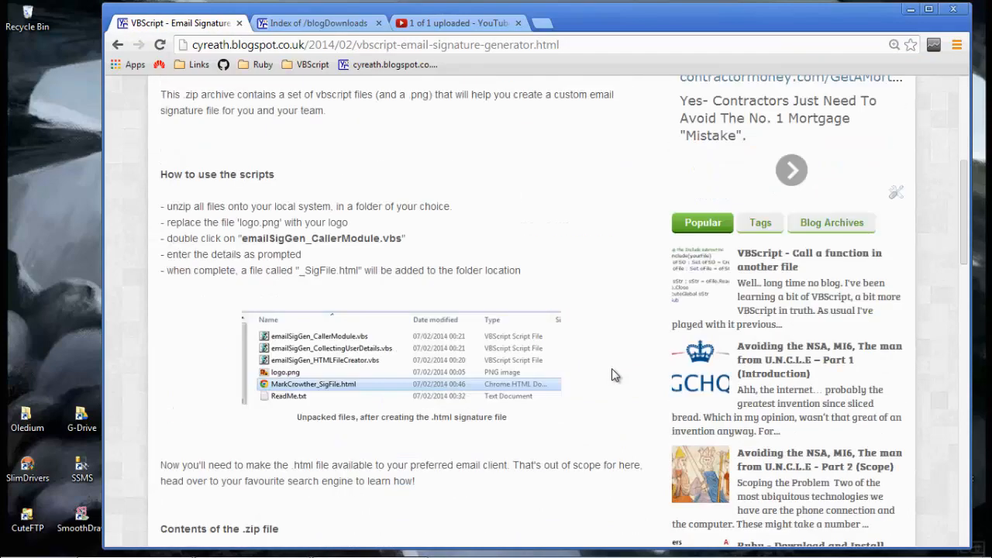
{"action": "scroll", "scroll_direction": "down", "scroll_amount": 3}
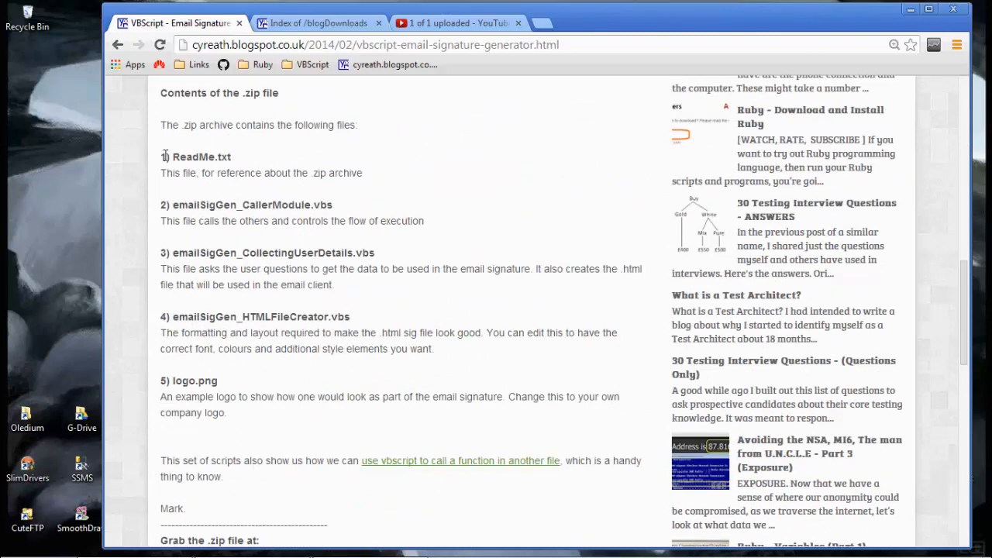
{"action": "left_click_drag", "start_coordinate": [161, 155], "coordinate": [226, 413]}
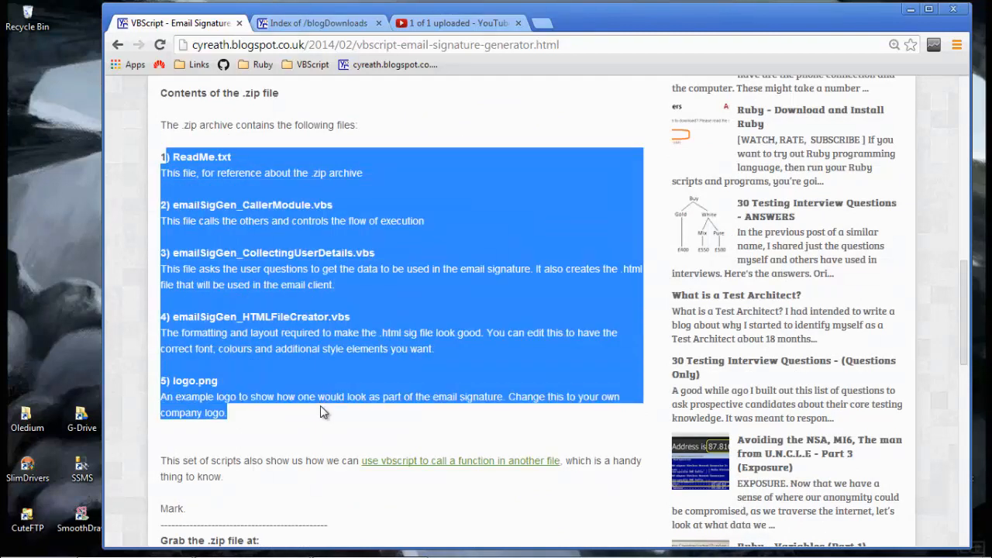
{"action": "left_click", "coordinate": [353, 396]}
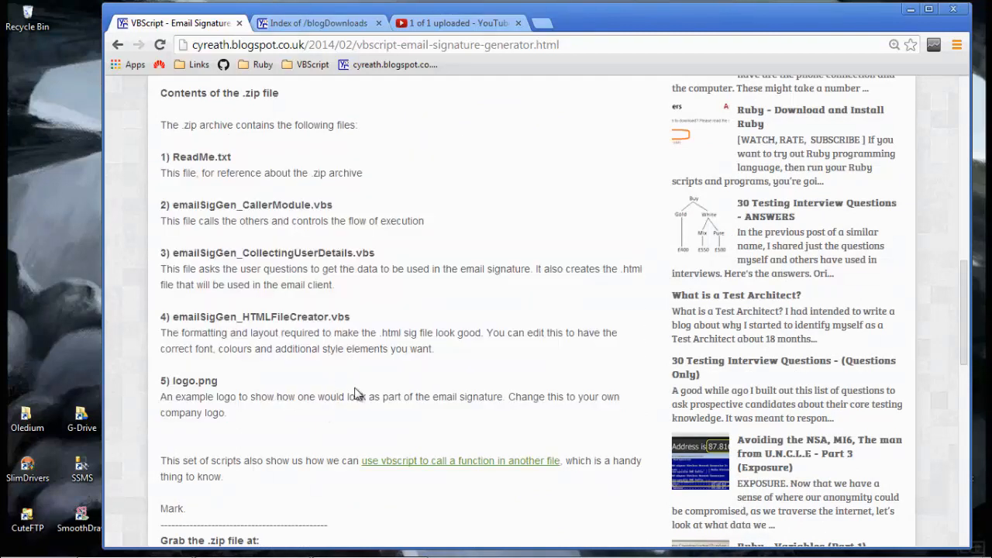
{"action": "mouse_move", "coordinate": [367, 394]}
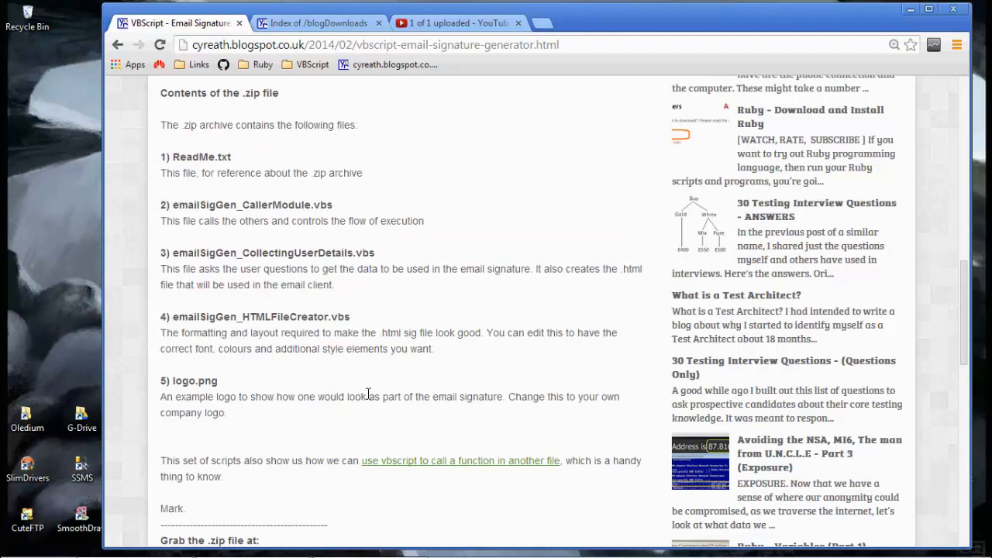
{"action": "scroll", "scroll_direction": "down", "scroll_amount": 3}
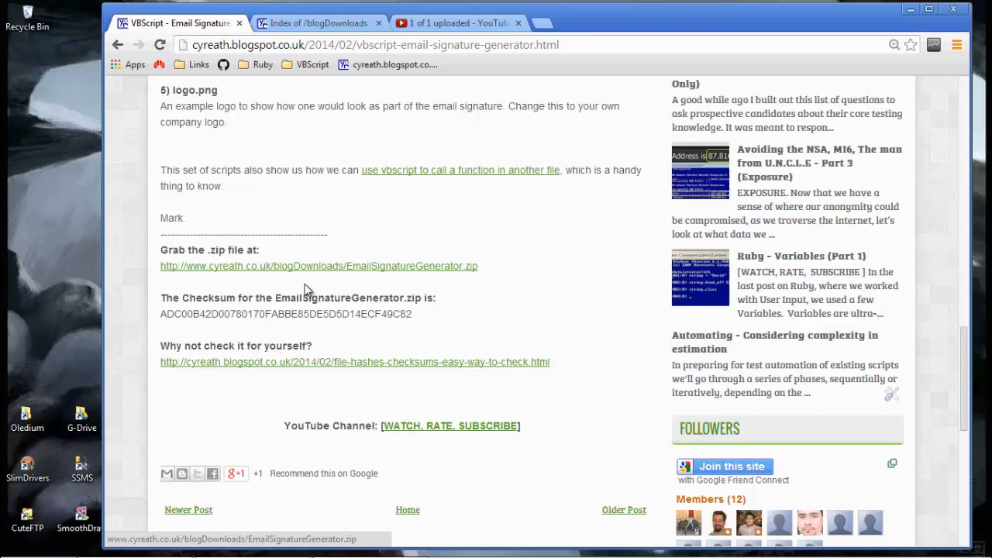
{"action": "mouse_move", "coordinate": [363, 282]}
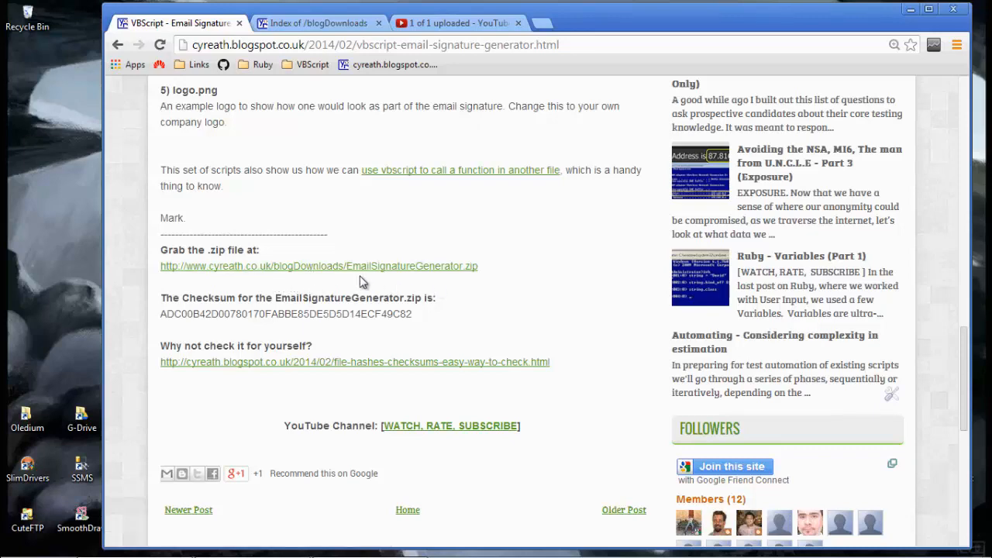
{"action": "mouse_move", "coordinate": [437, 332]}
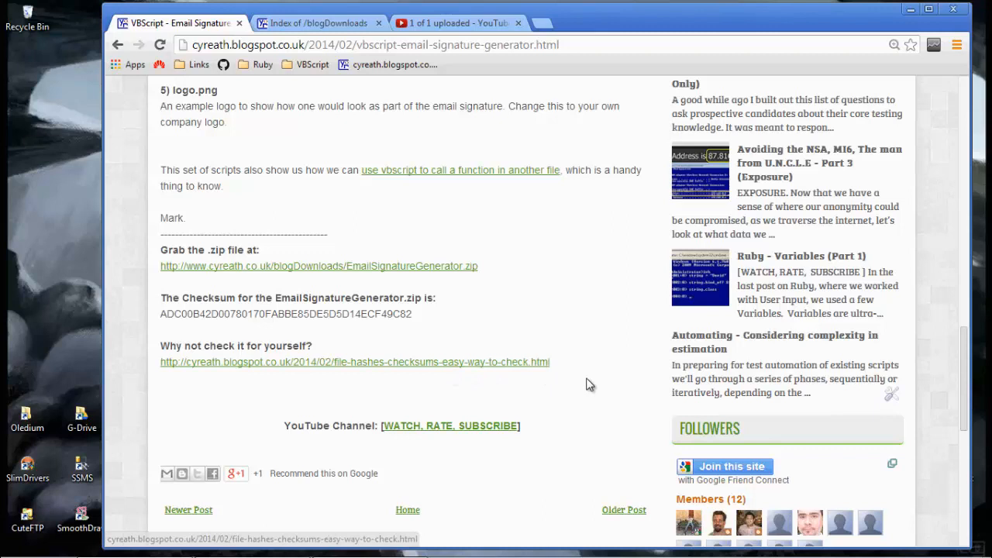
{"action": "mouse_move", "coordinate": [586, 388]}
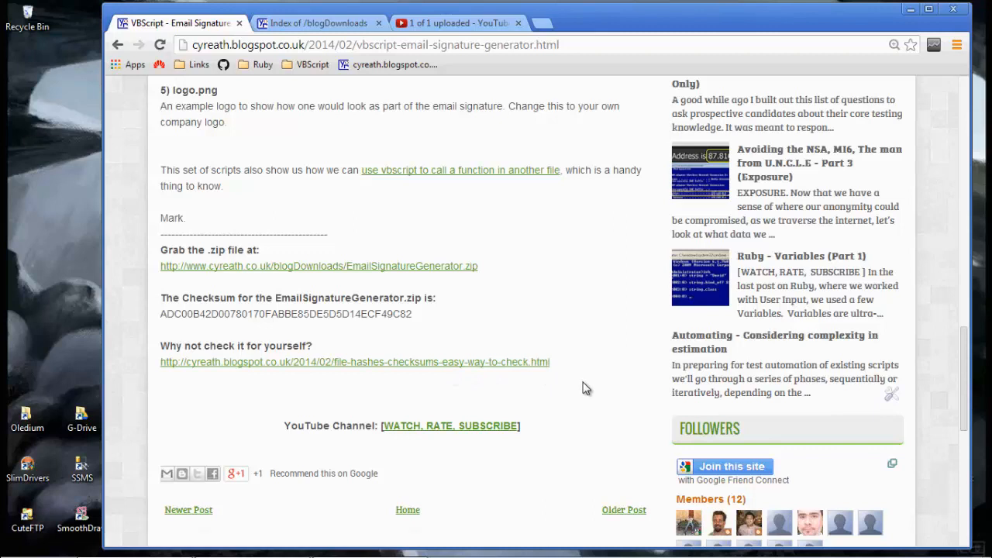
{"action": "mouse_move", "coordinate": [441, 366]}
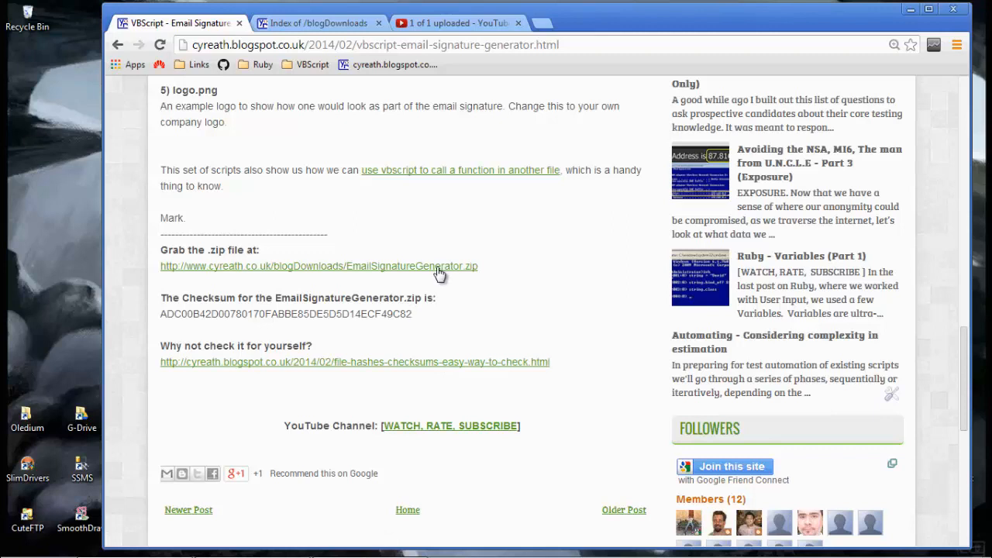
{"action": "mouse_move", "coordinate": [415, 320]}
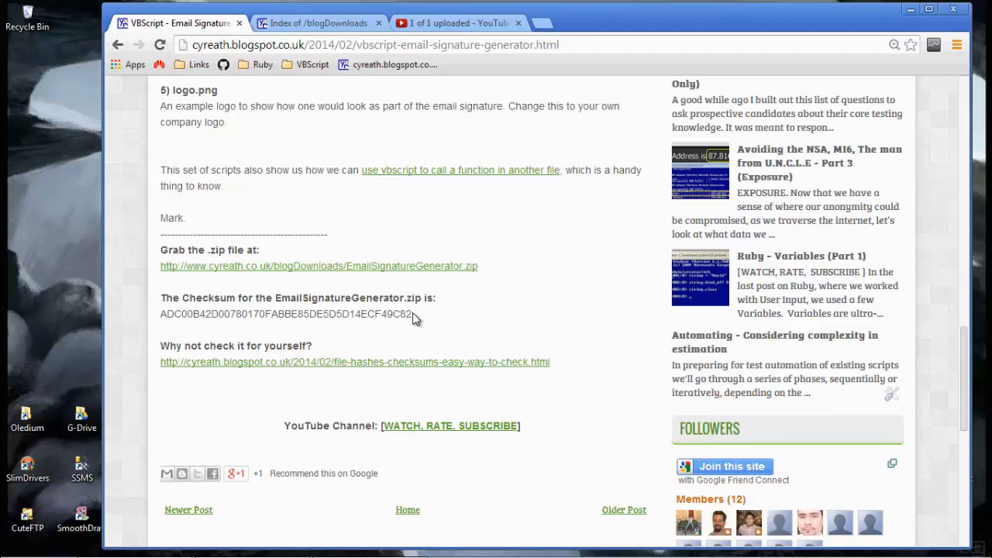
{"action": "mouse_move", "coordinate": [561, 332]}
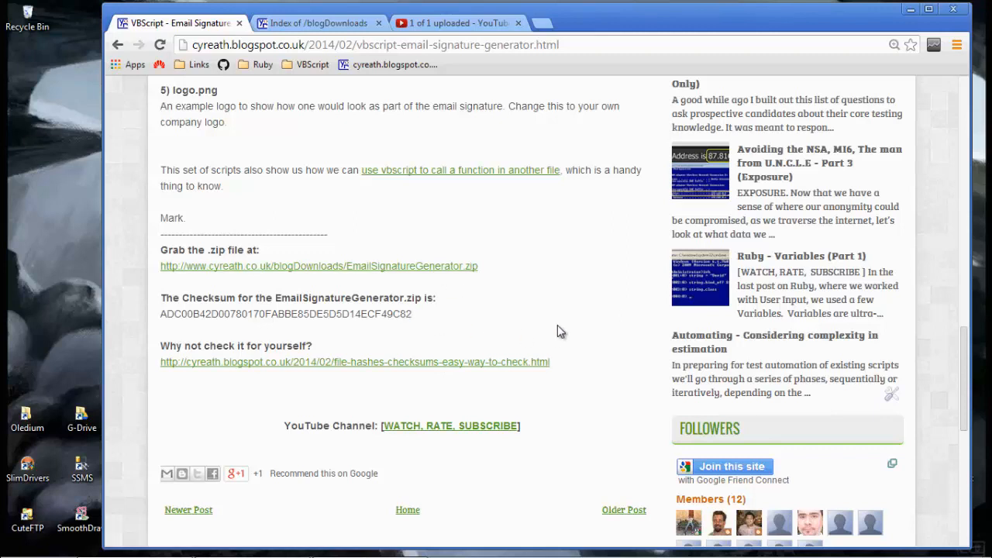
Step: Download EmailSignatureGenerator.zip, keep it despite the warning, and view its five files in Explorer
{"action": "left_click", "coordinate": [319, 267]}
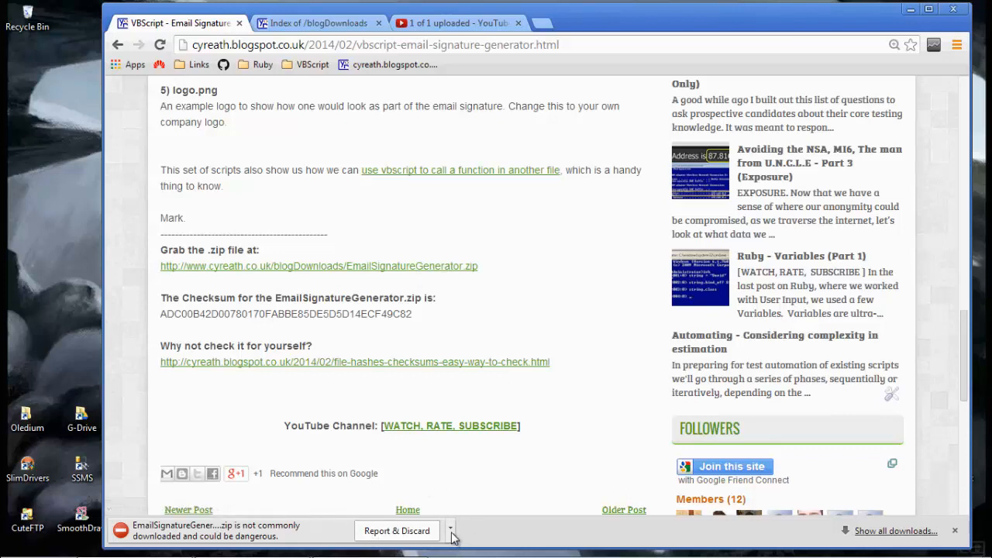
{"action": "left_click", "coordinate": [449, 530]}
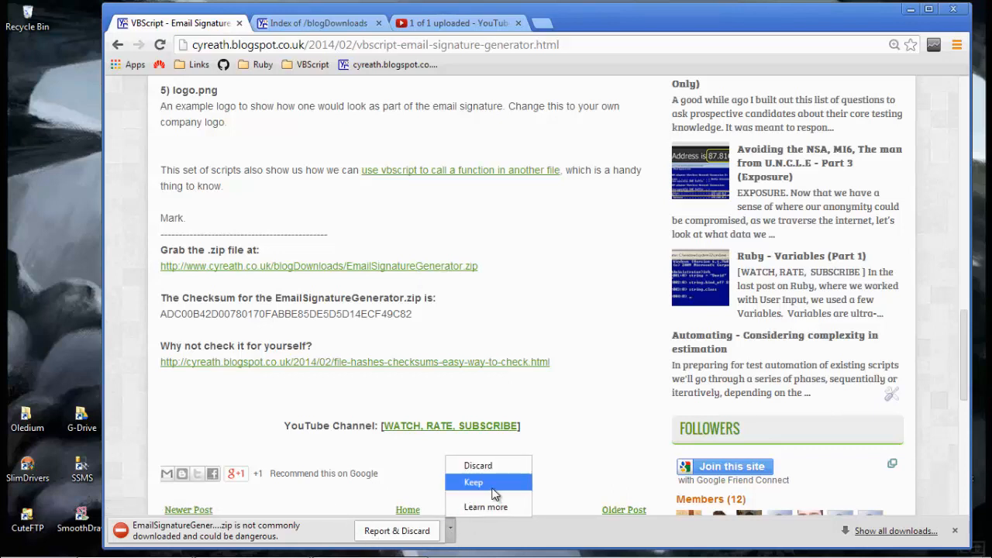
{"action": "left_click", "coordinate": [473, 481]}
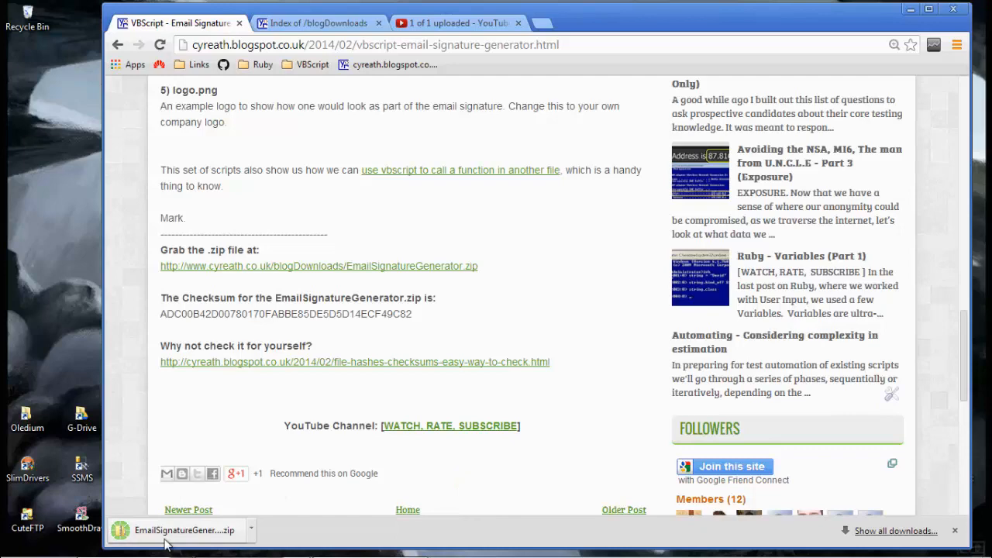
{"action": "left_click", "coordinate": [183, 530]}
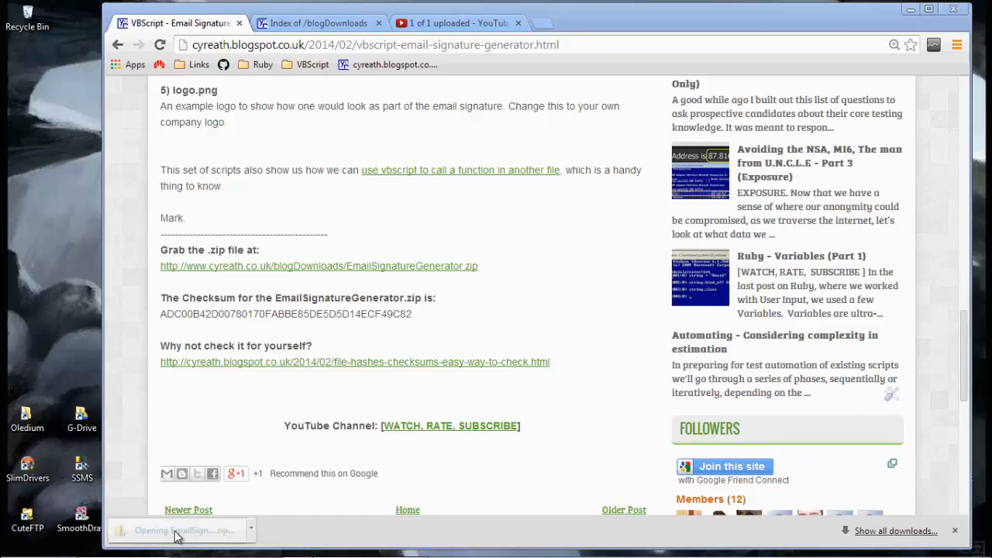
{"action": "left_click", "coordinate": [183, 530]}
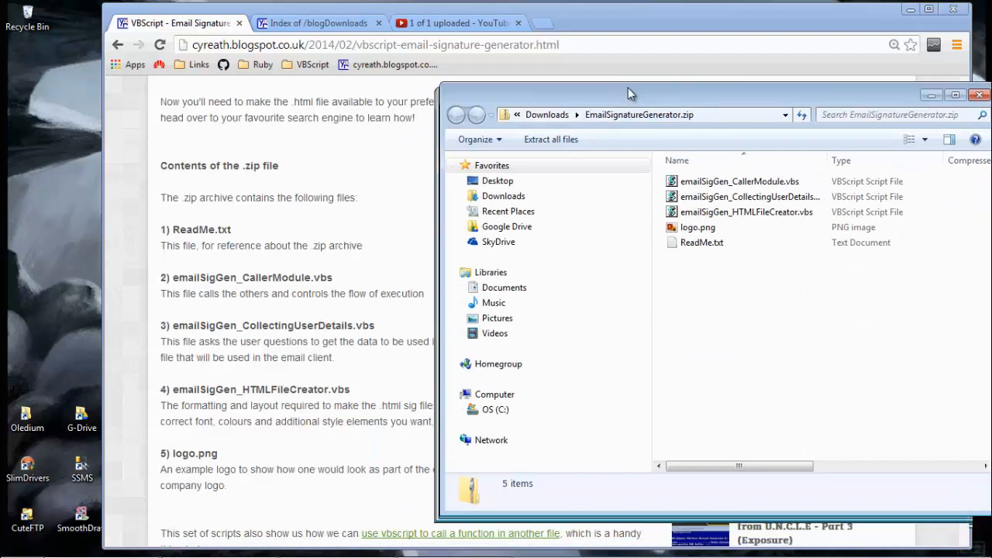
{"action": "left_click_drag", "start_coordinate": [632, 93], "coordinate": [632, 74]}
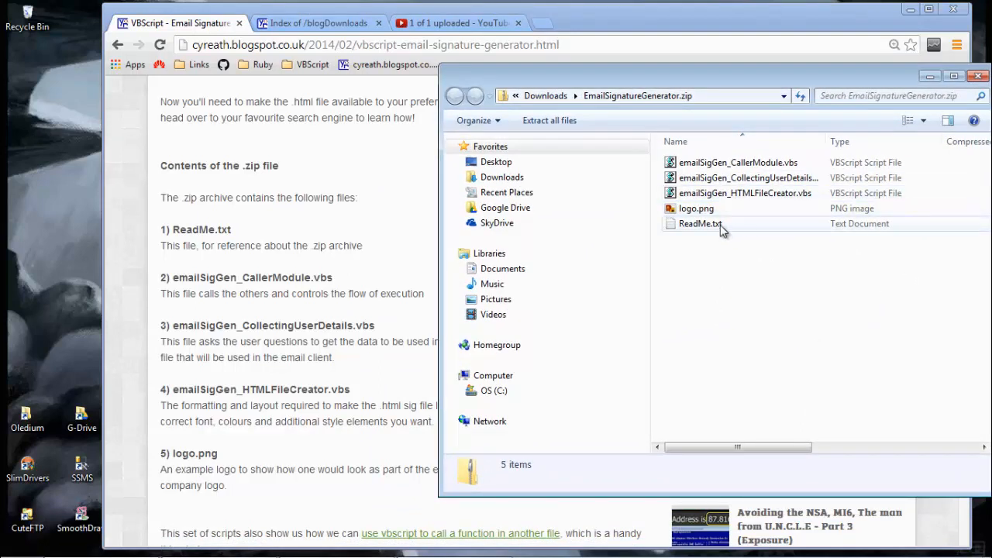
{"action": "double_click", "coordinate": [700, 224]}
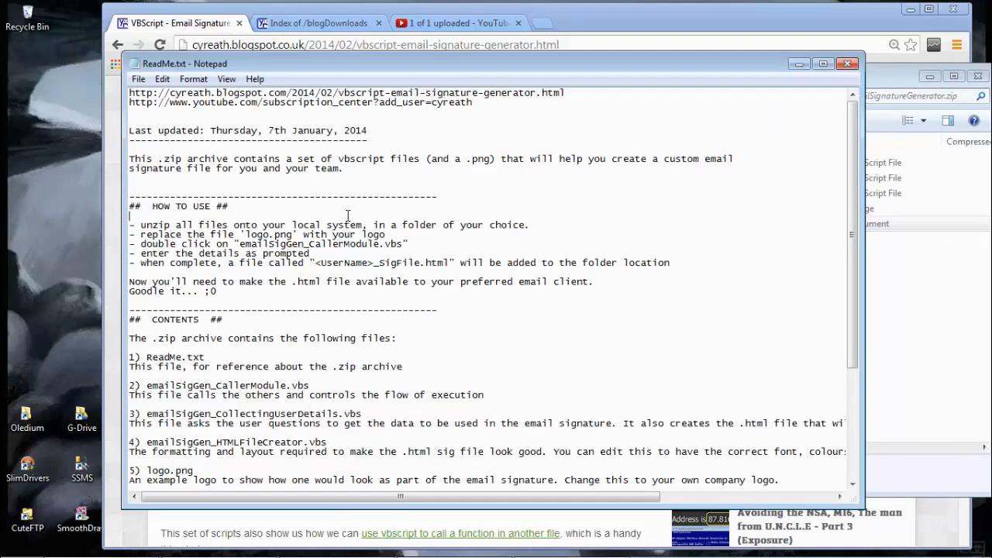
{"action": "scroll", "scroll_direction": "down", "scroll_amount": 3}
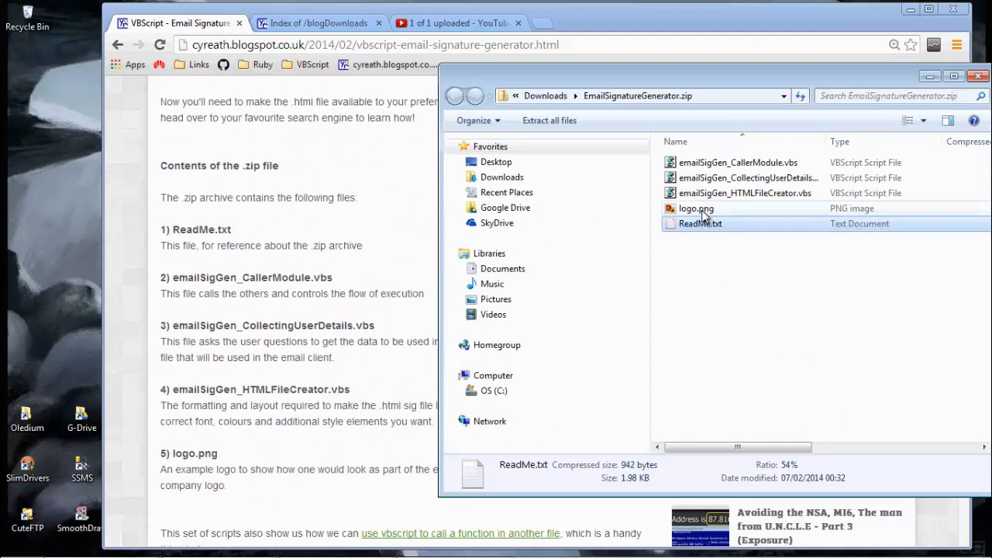
{"action": "double_click", "coordinate": [696, 208]}
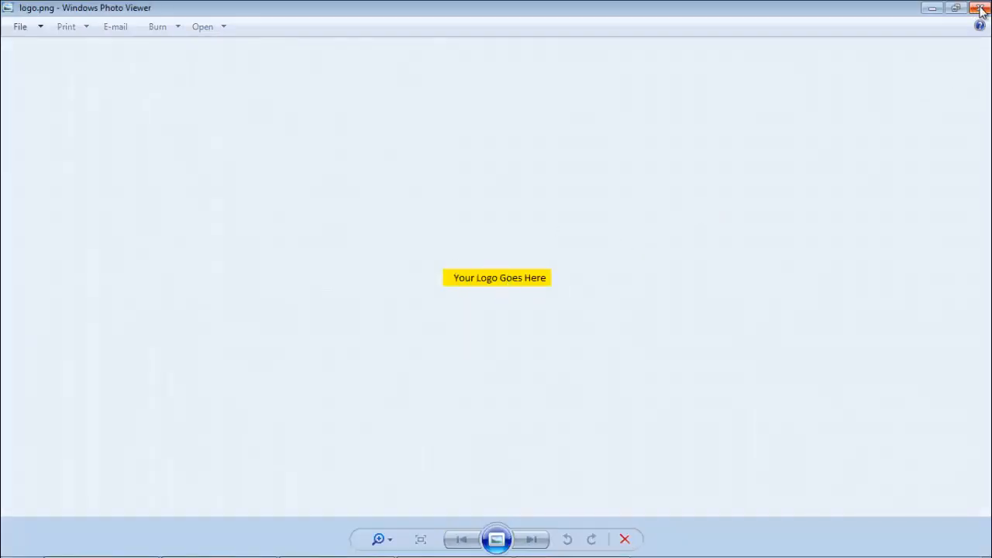
{"action": "mouse_move", "coordinate": [980, 8]}
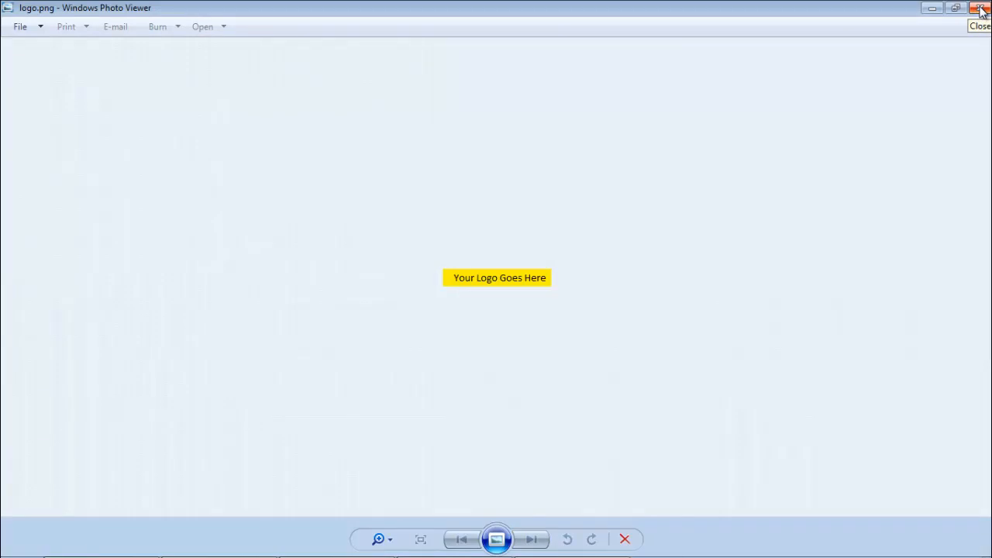
{"action": "left_click", "coordinate": [979, 8]}
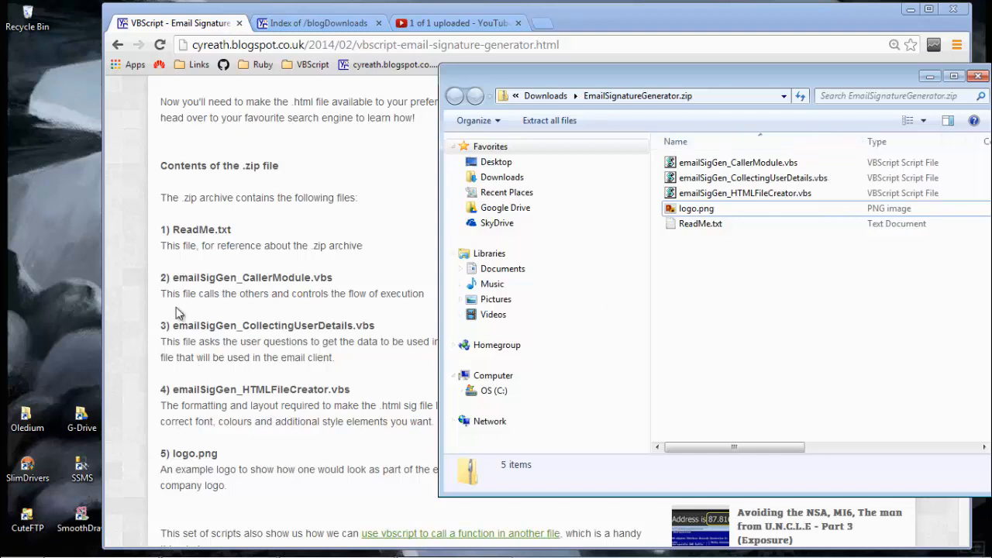
{"action": "mouse_move", "coordinate": [241, 285]}
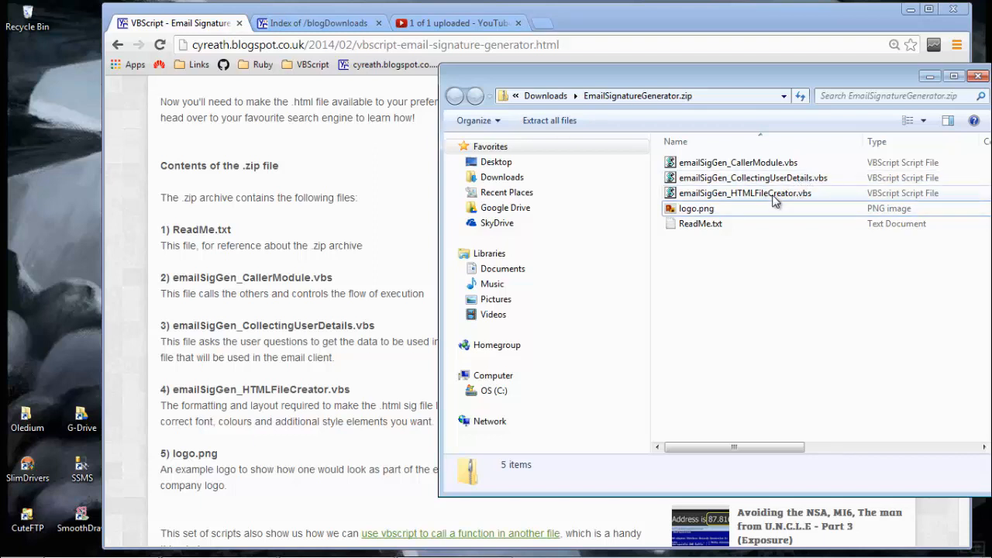
{"action": "mouse_move", "coordinate": [741, 261]}
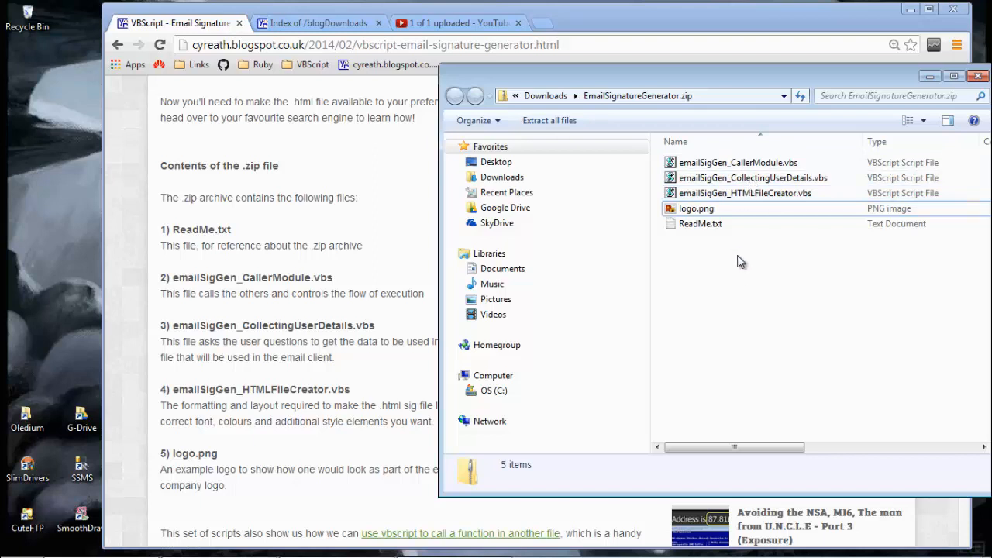
{"action": "mouse_move", "coordinate": [742, 257]}
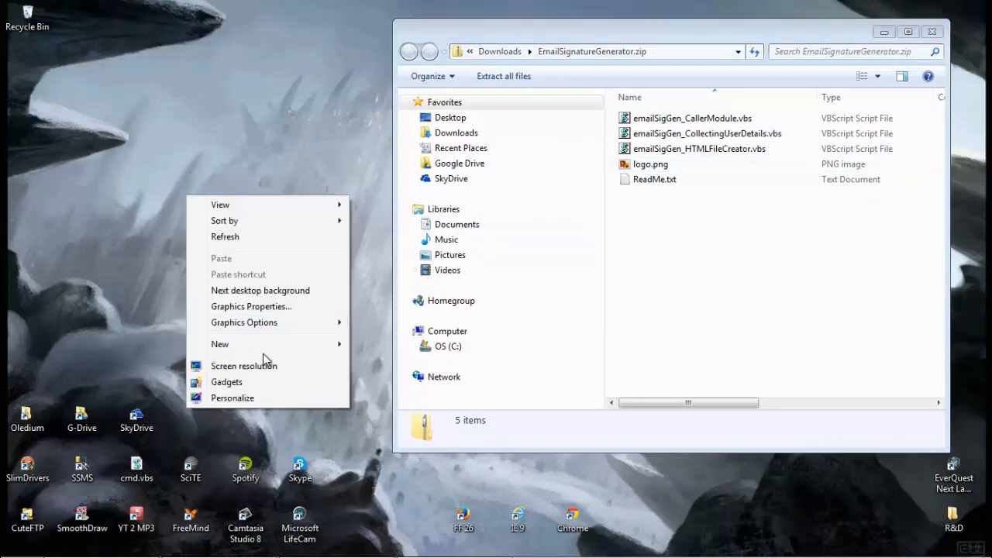
Step: Create a desktop folder named temp for the extracted files and close the zip window
{"action": "left_click", "coordinate": [220, 344]}
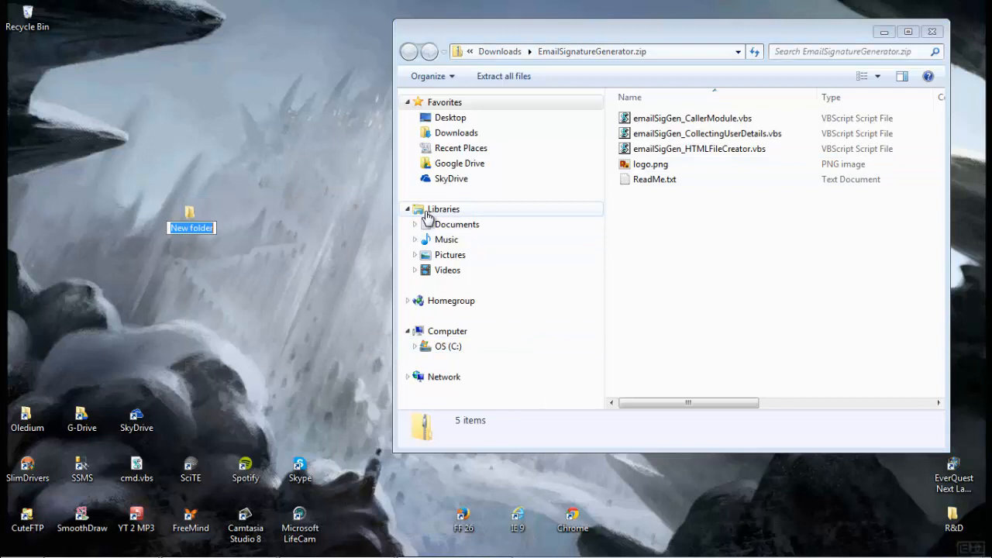
{"action": "type", "text": "temp"}
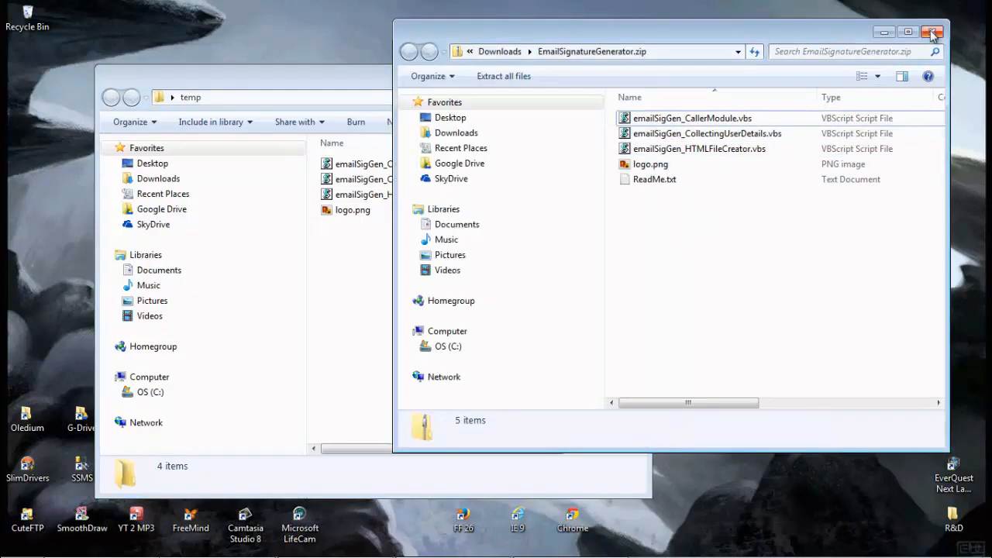
{"action": "left_click", "coordinate": [933, 31]}
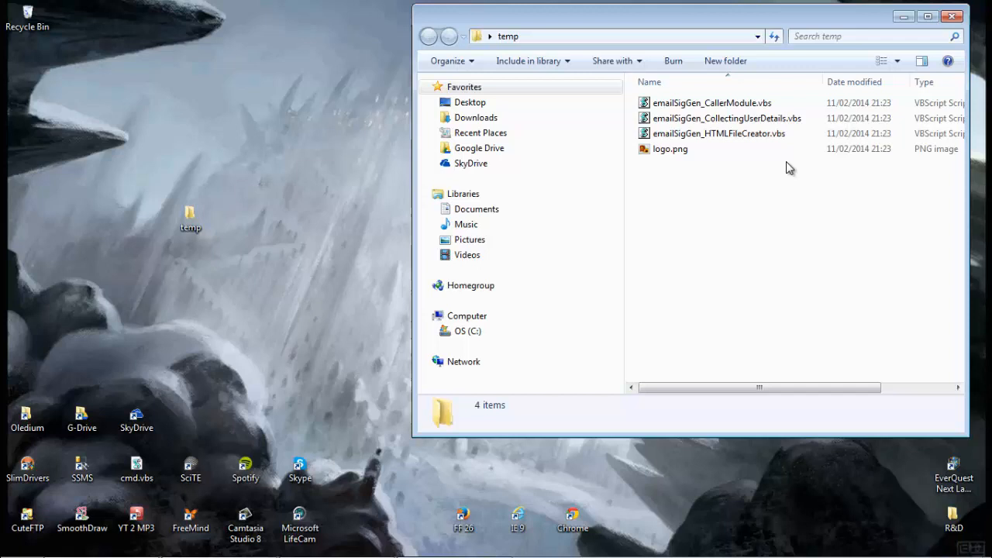
{"action": "mouse_move", "coordinate": [728, 163]}
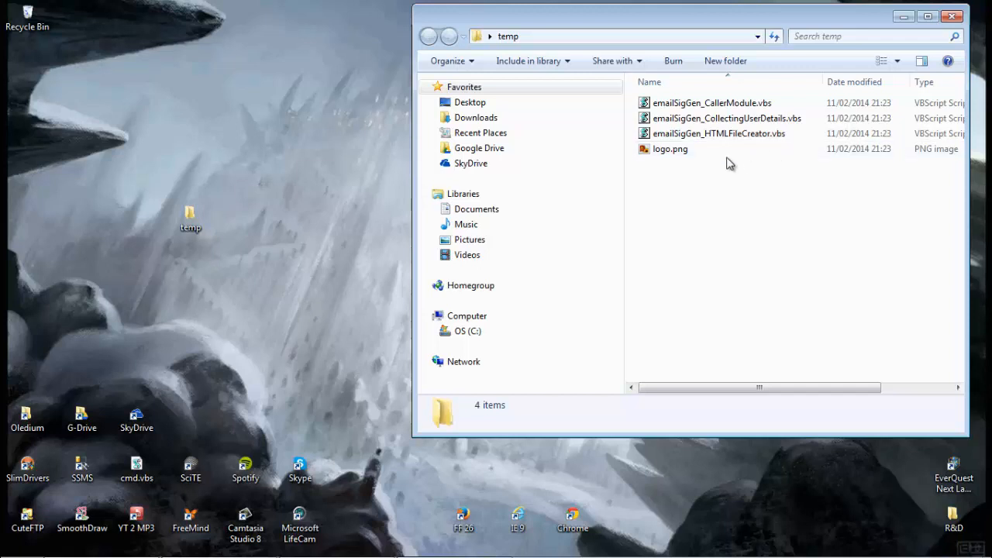
{"action": "mouse_move", "coordinate": [725, 60]}
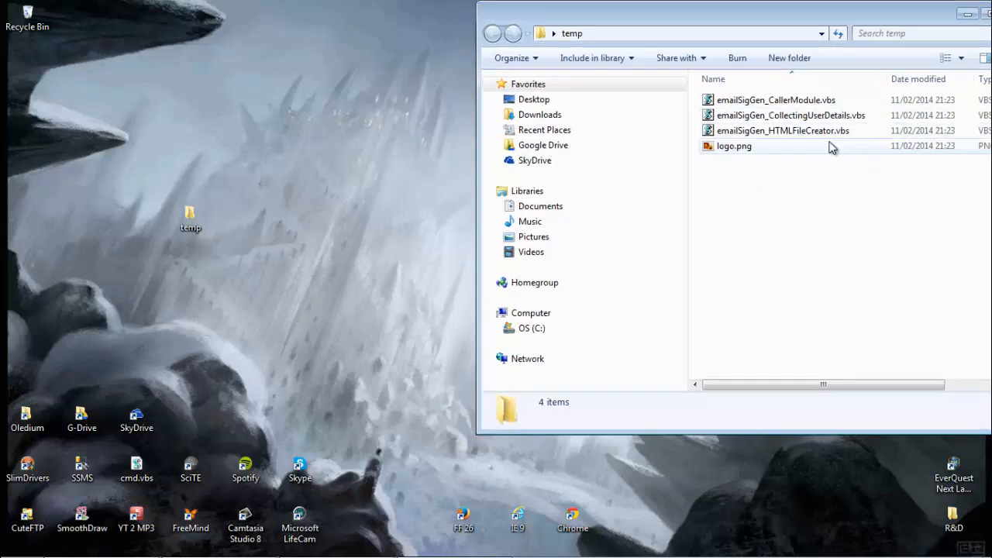
Step: Run emailSigGen_CallerModule.vbs past the security warning and submit the name Mark
{"action": "double_click", "coordinate": [775, 99]}
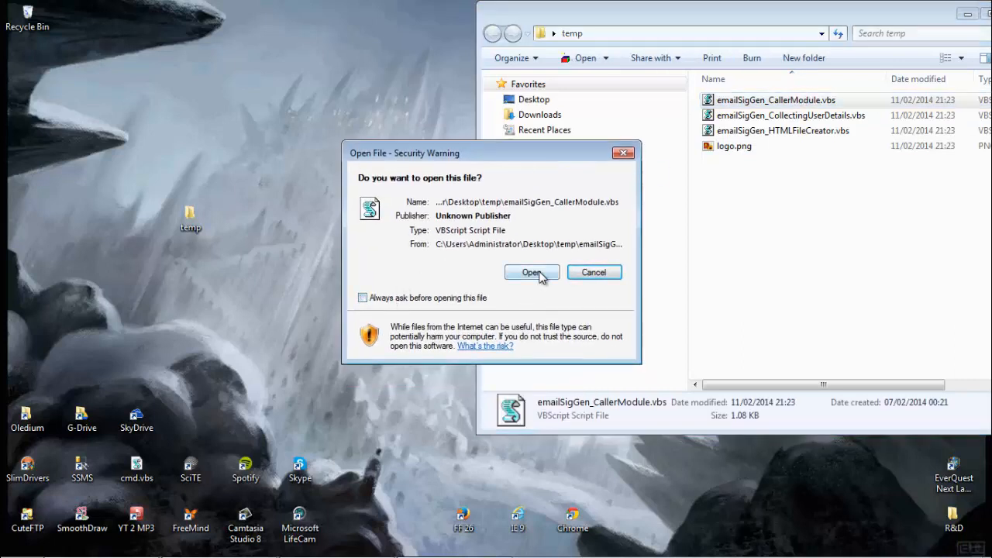
{"action": "left_click", "coordinate": [530, 273]}
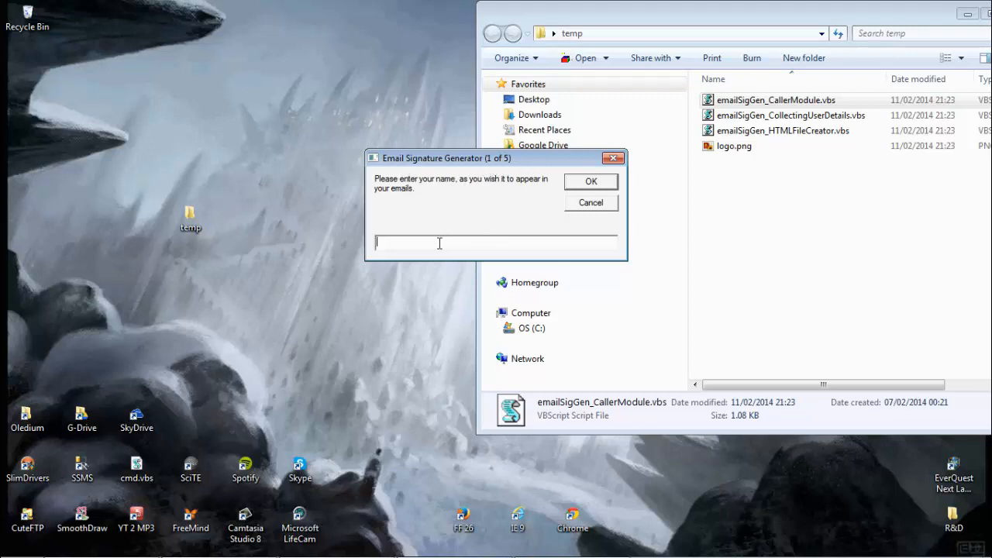
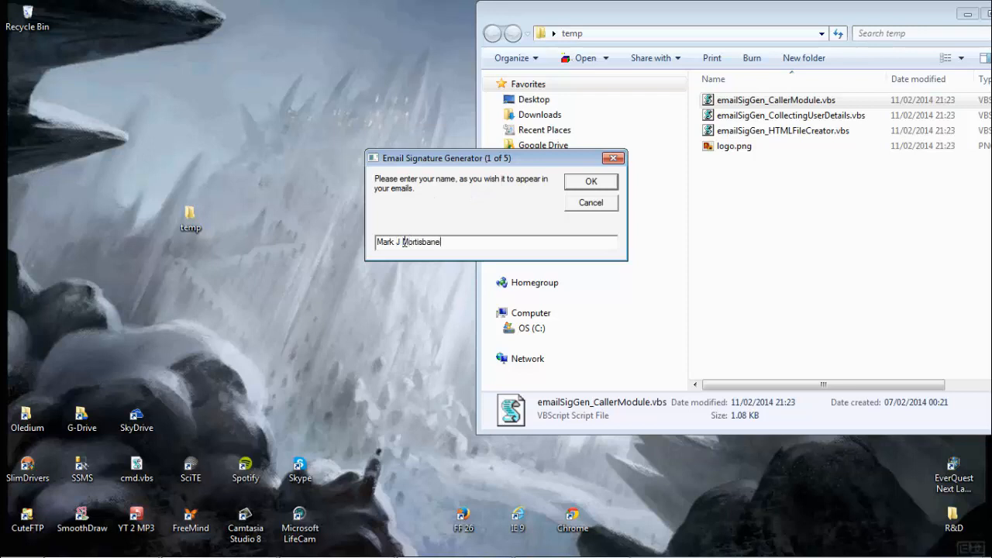
{"action": "left_click", "coordinate": [590, 182]}
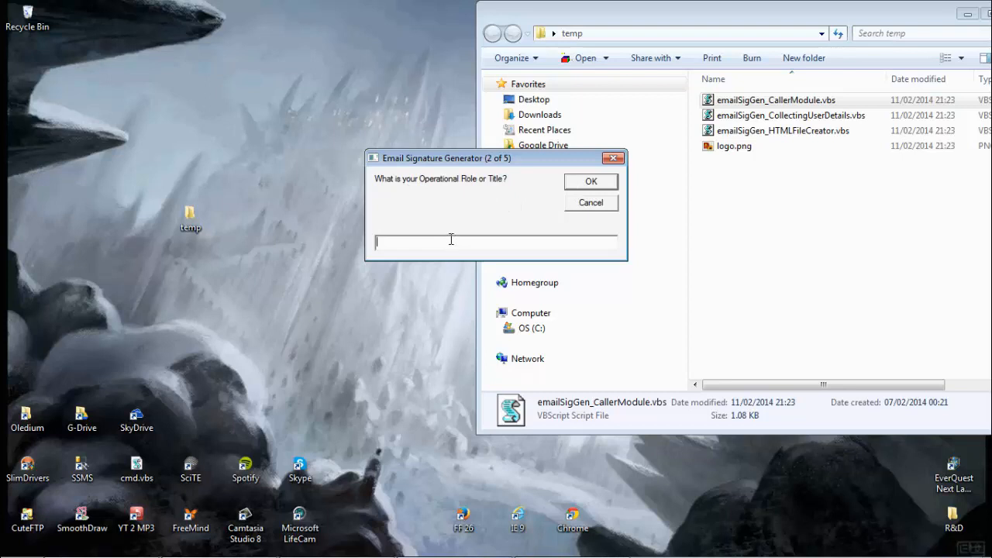
Step: Enter Guild Leader - EQNext as the role on prompt 2 of 5
{"action": "type", "text": "Guild Leader -"}
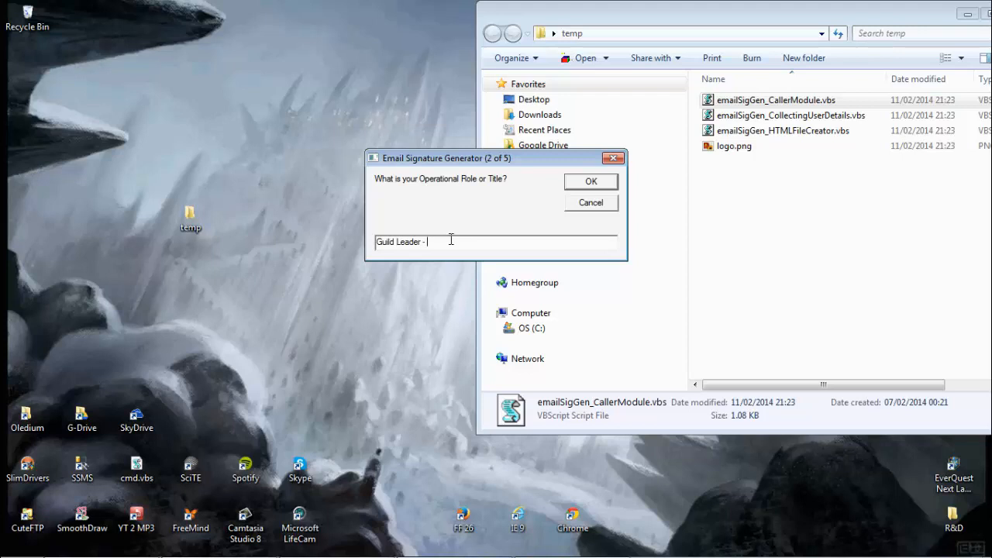
{"action": "type", "text": "E"}
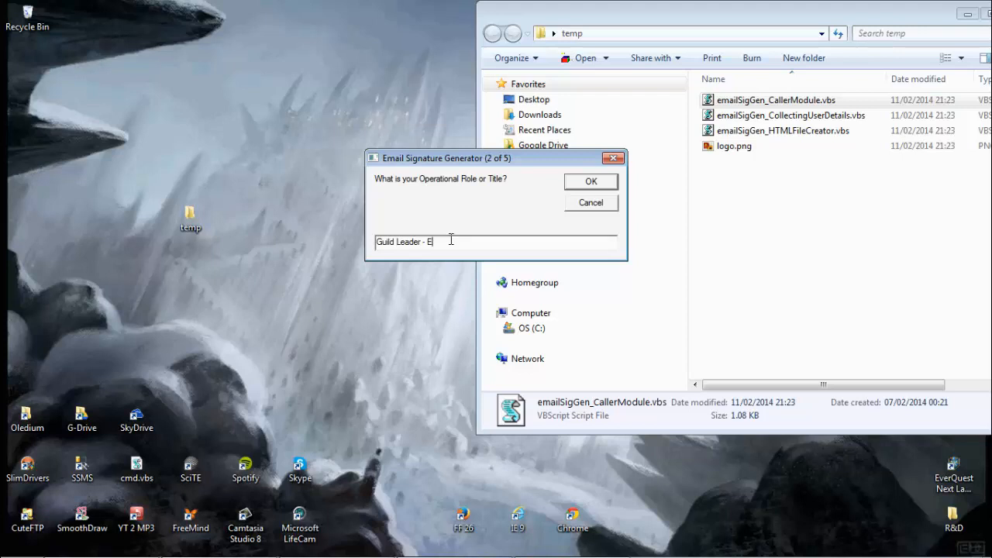
{"action": "type", "text": "QNext"}
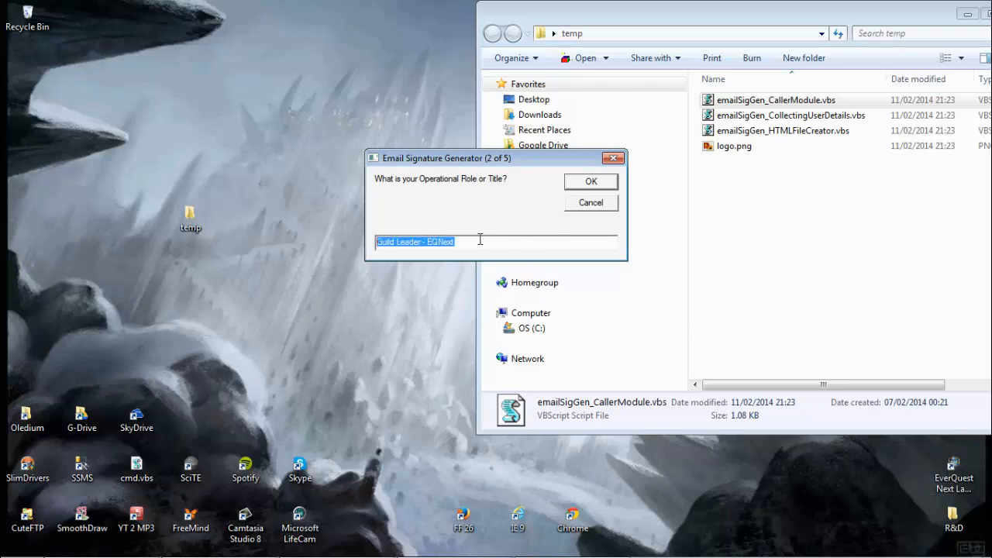
{"action": "left_click", "coordinate": [590, 182]}
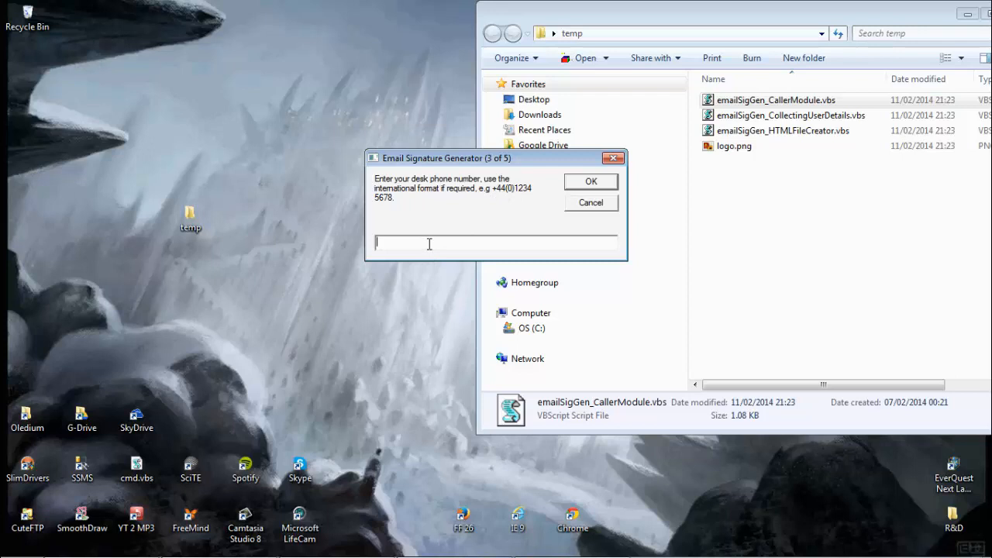
{"action": "type", "text": "+"}
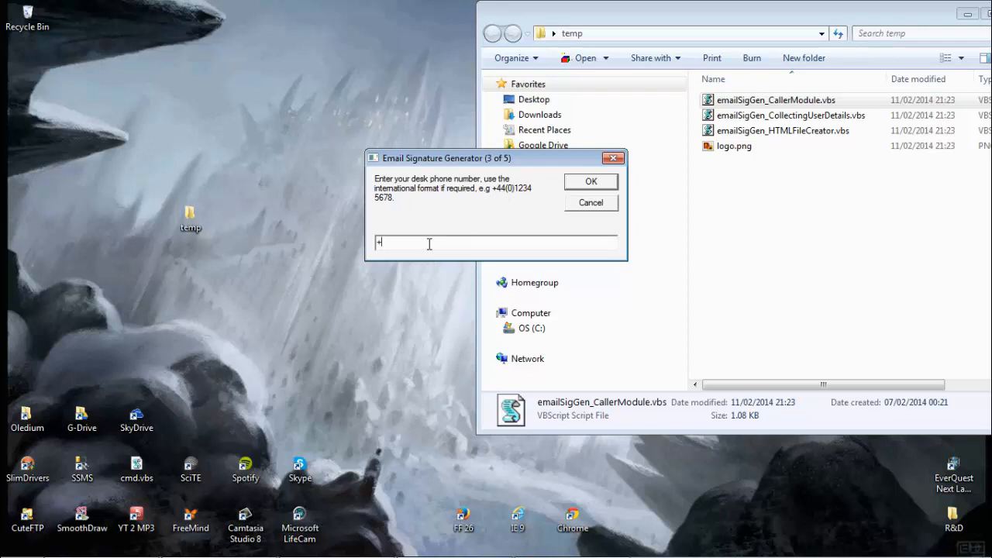
{"action": "type", "text": "44 (0"}
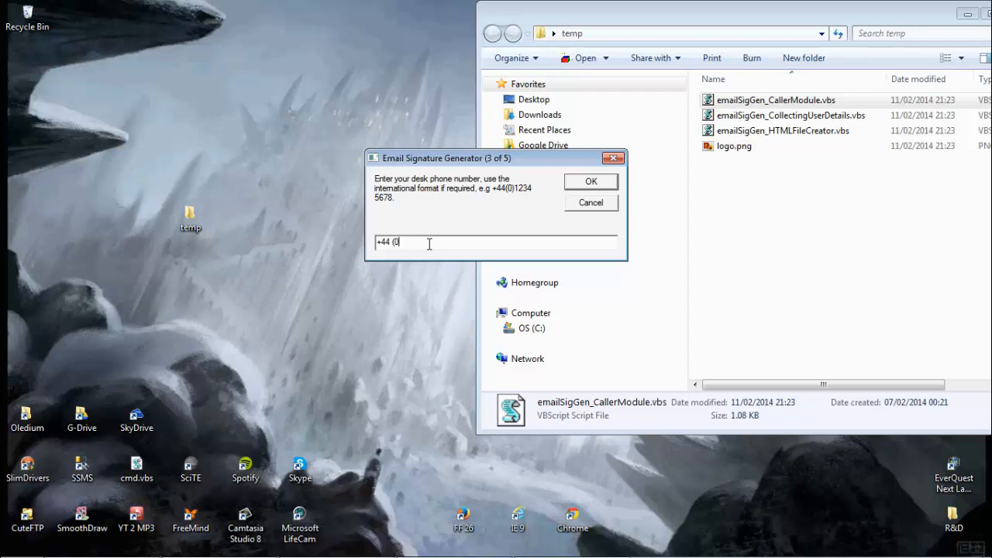
{"action": "type", "text": ")2345 34567"}
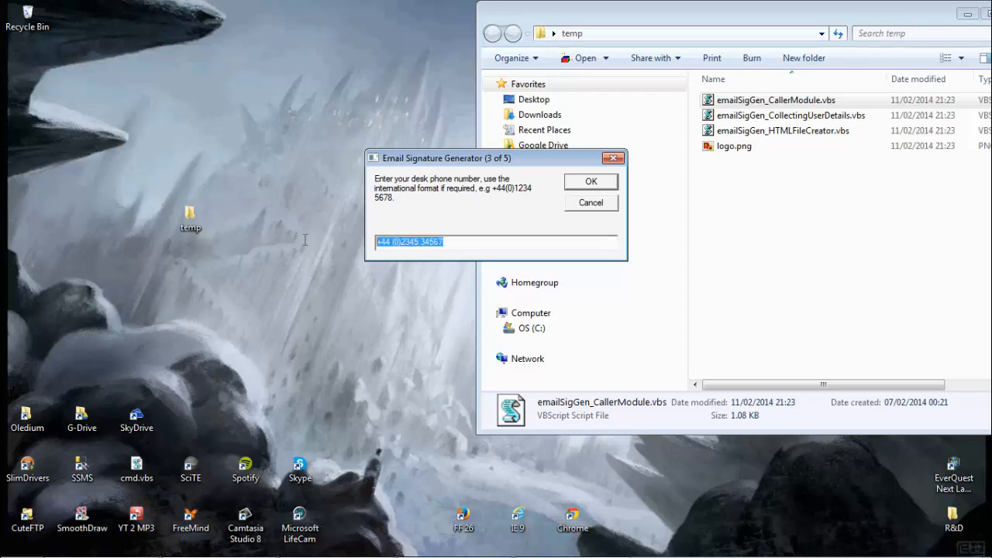
{"action": "left_click", "coordinate": [591, 182]}
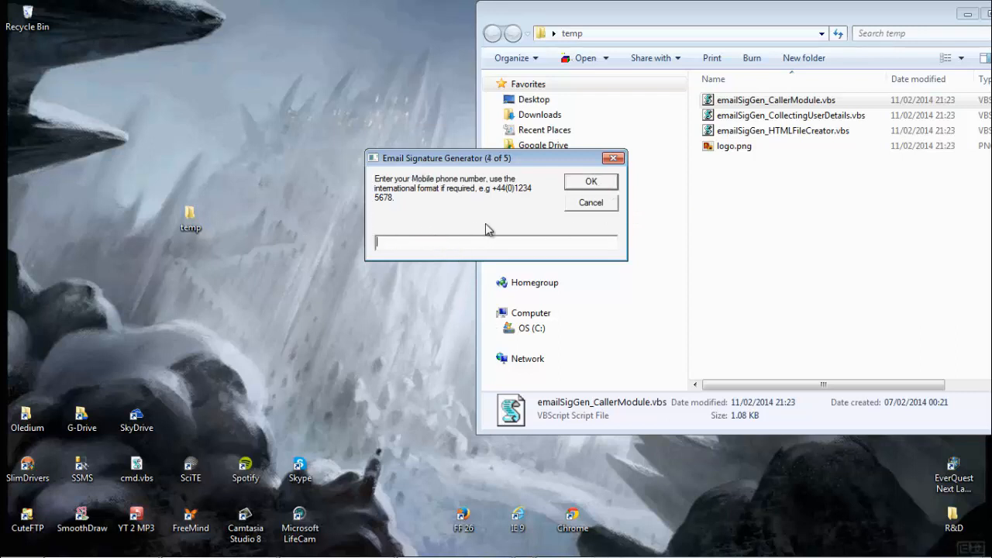
{"action": "type", "text": "+44 (0)2345 34567"}
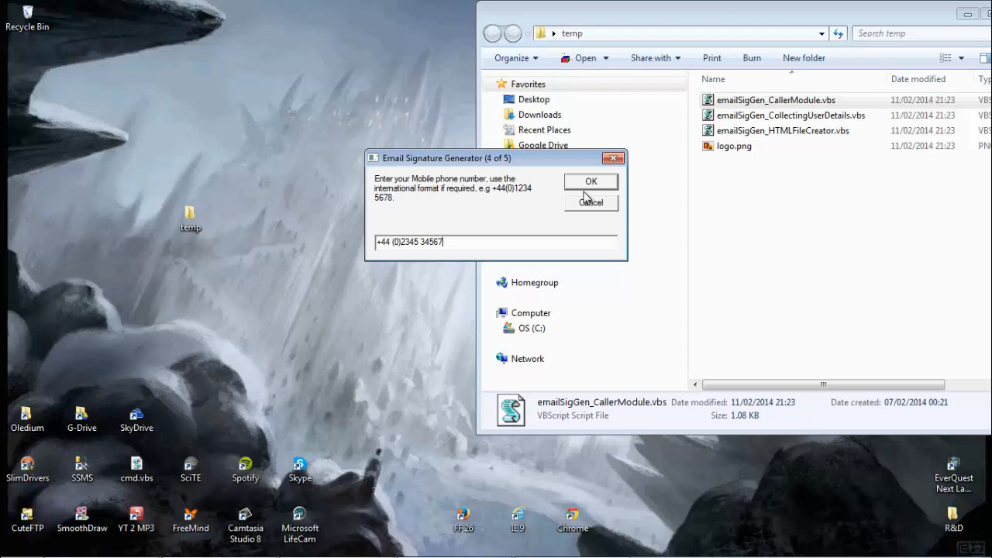
{"action": "left_click", "coordinate": [590, 182]}
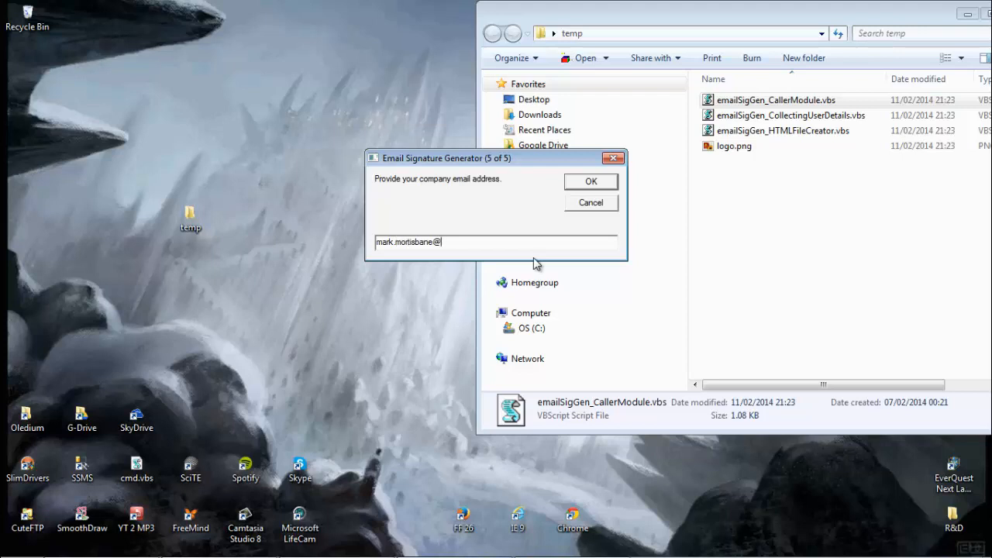
{"action": "type", "text": "gui"}
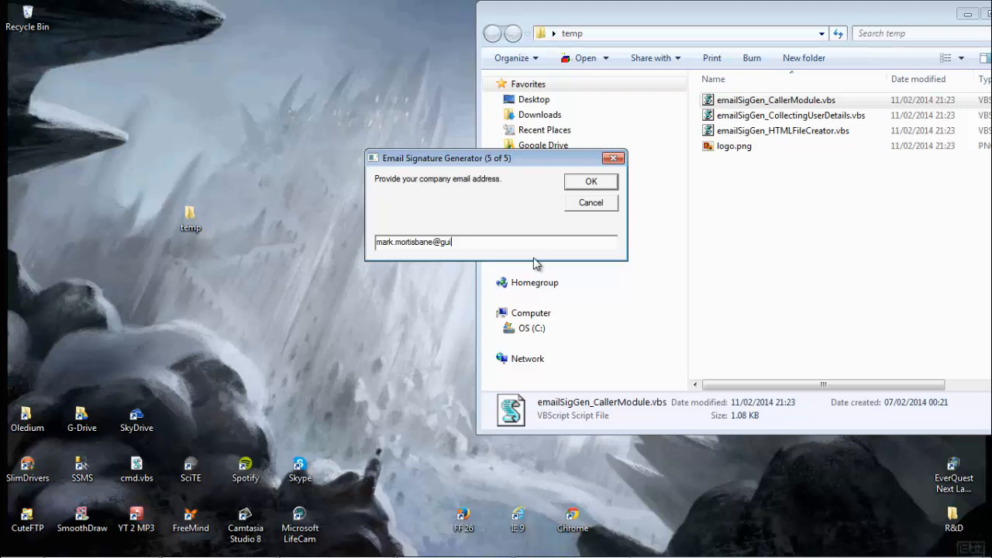
{"action": "type", "text": "ld.com"}
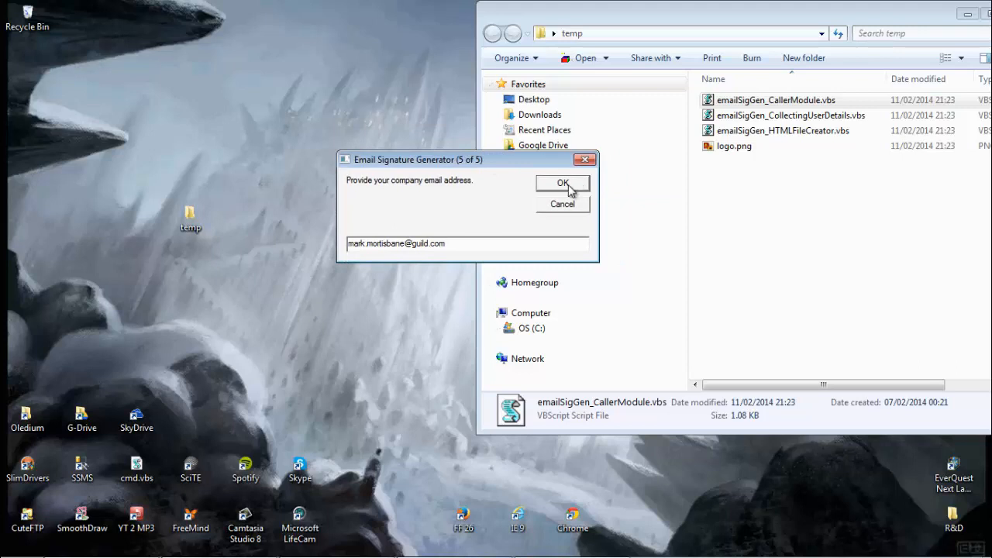
{"action": "mouse_move", "coordinate": [737, 185]}
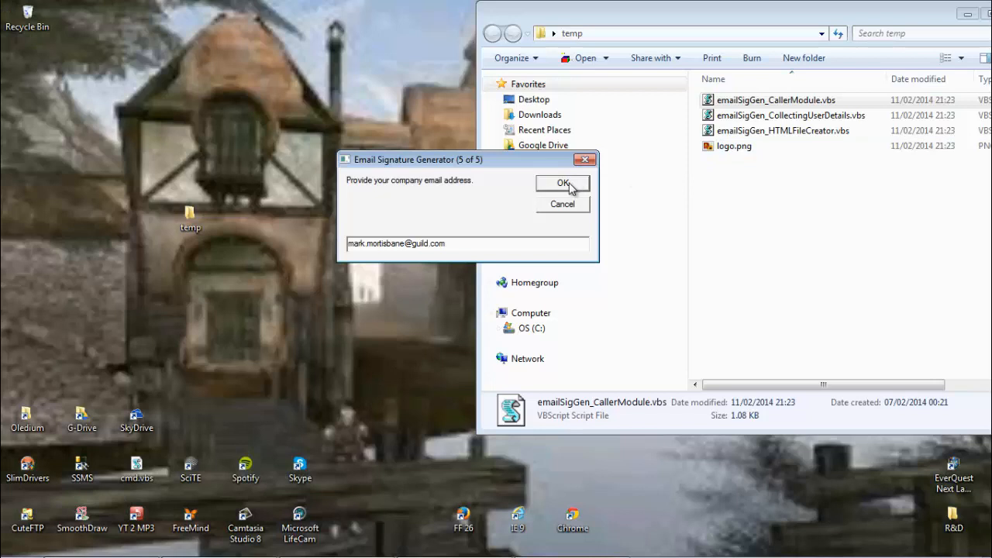
{"action": "left_click", "coordinate": [562, 183]}
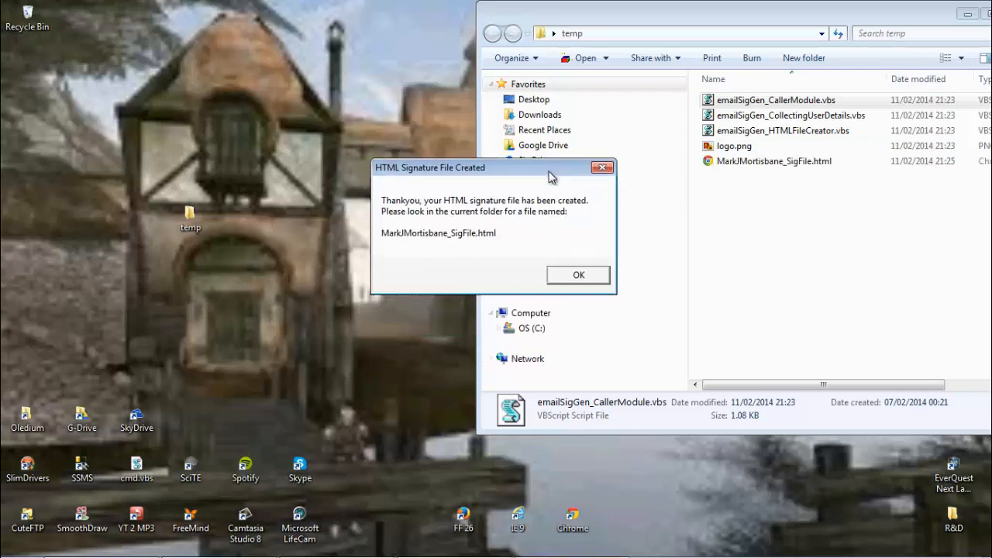
{"action": "mouse_move", "coordinate": [431, 227]}
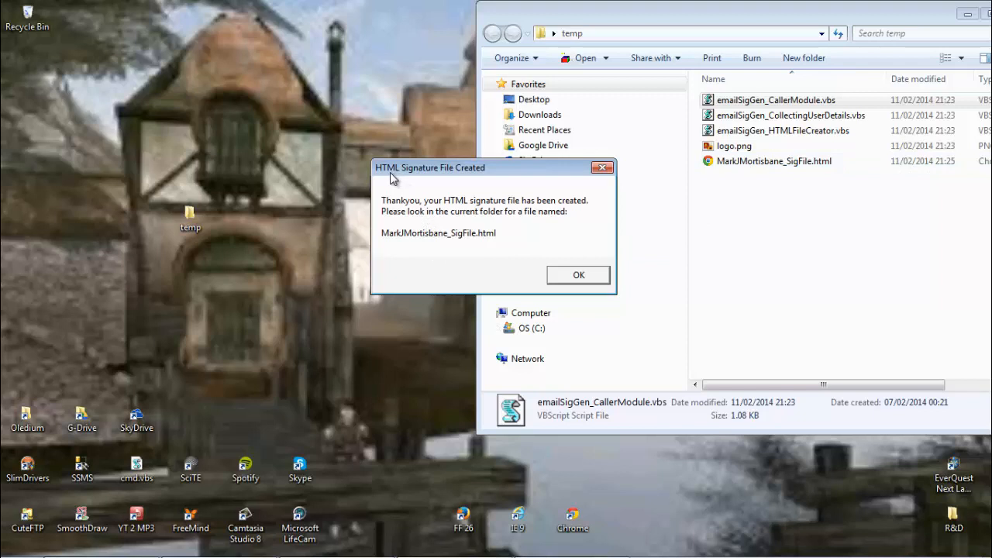
{"action": "mouse_move", "coordinate": [440, 211]}
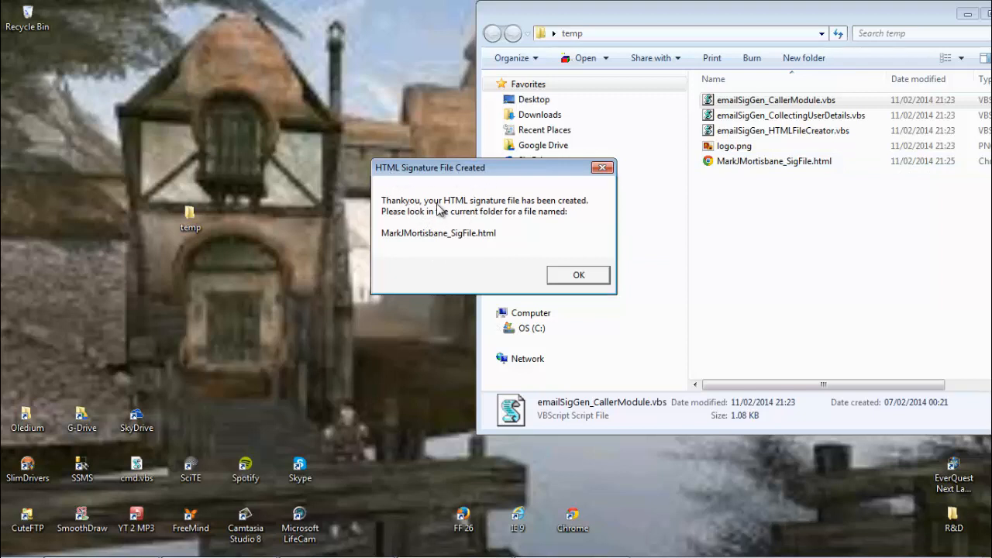
{"action": "mouse_move", "coordinate": [435, 257]}
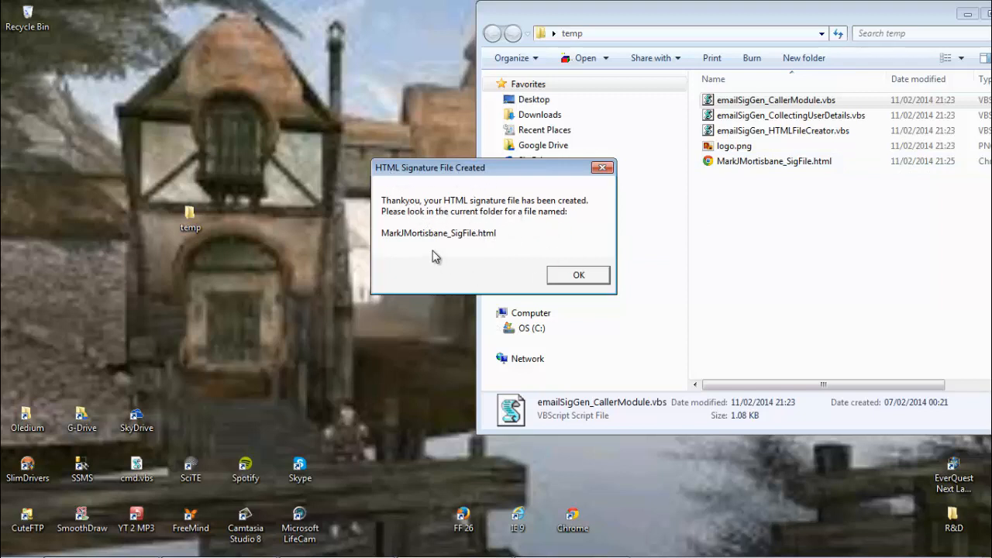
{"action": "mouse_move", "coordinate": [391, 244]}
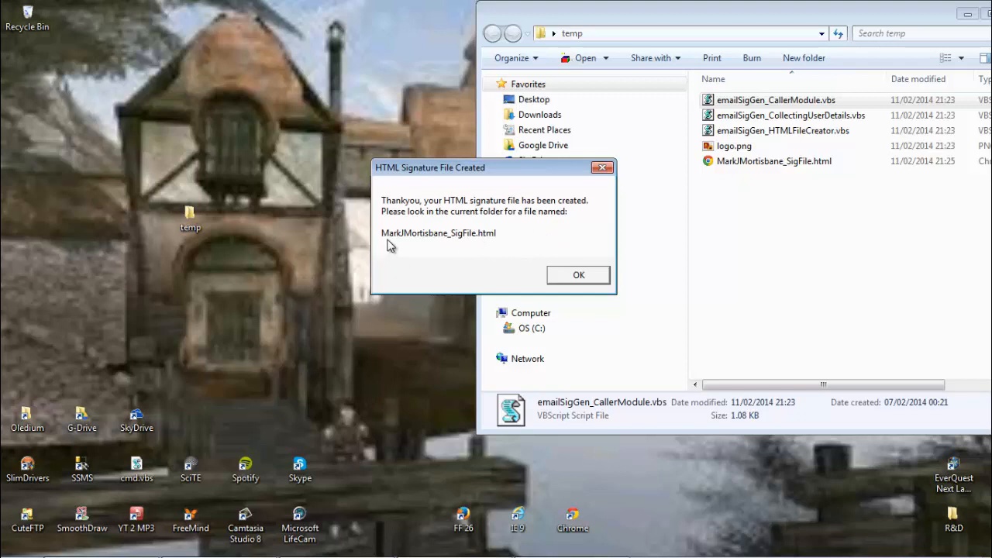
{"action": "mouse_move", "coordinate": [412, 236]}
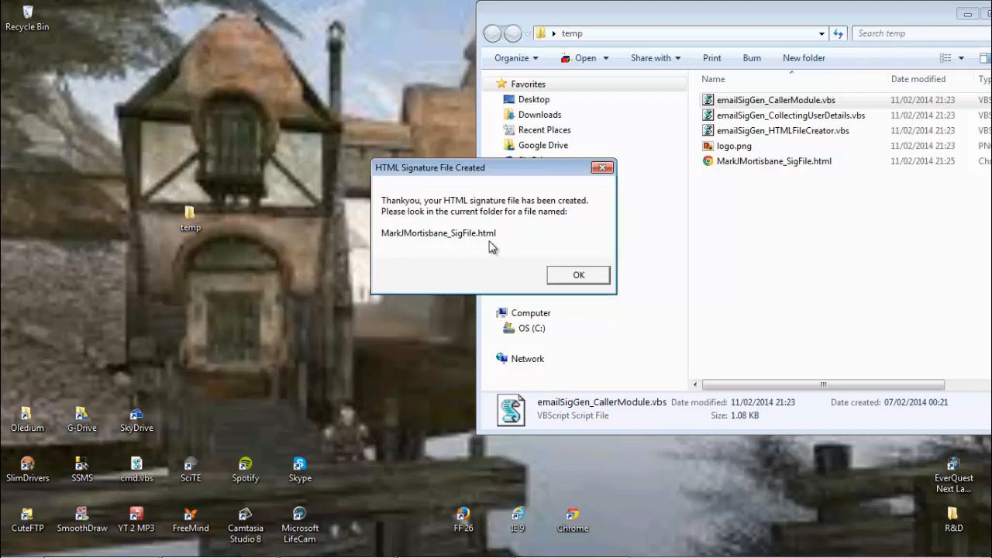
{"action": "mouse_move", "coordinate": [533, 176]}
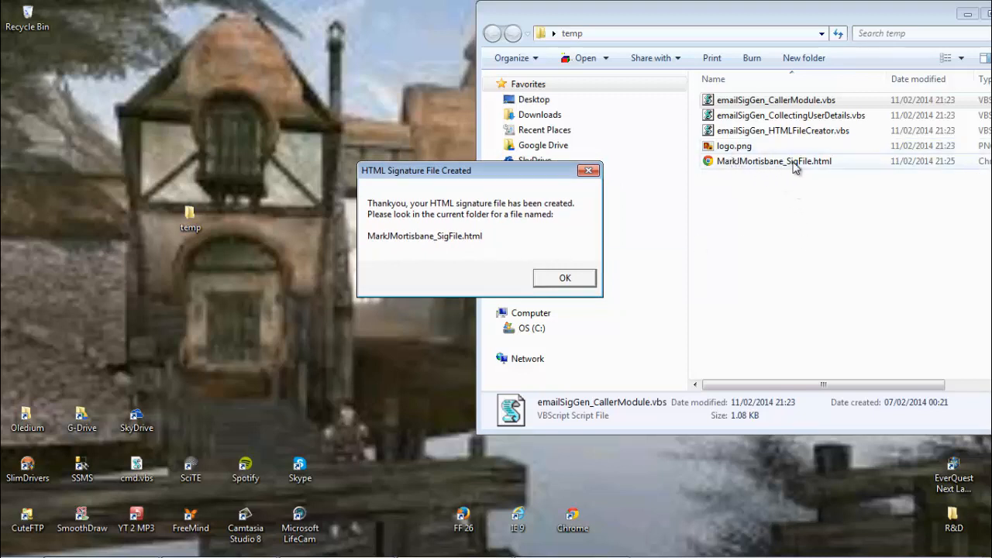
Step: Dismiss the signature-created message and pick out the emailSigGen scripts in the temp folder
{"action": "left_click", "coordinate": [564, 277]}
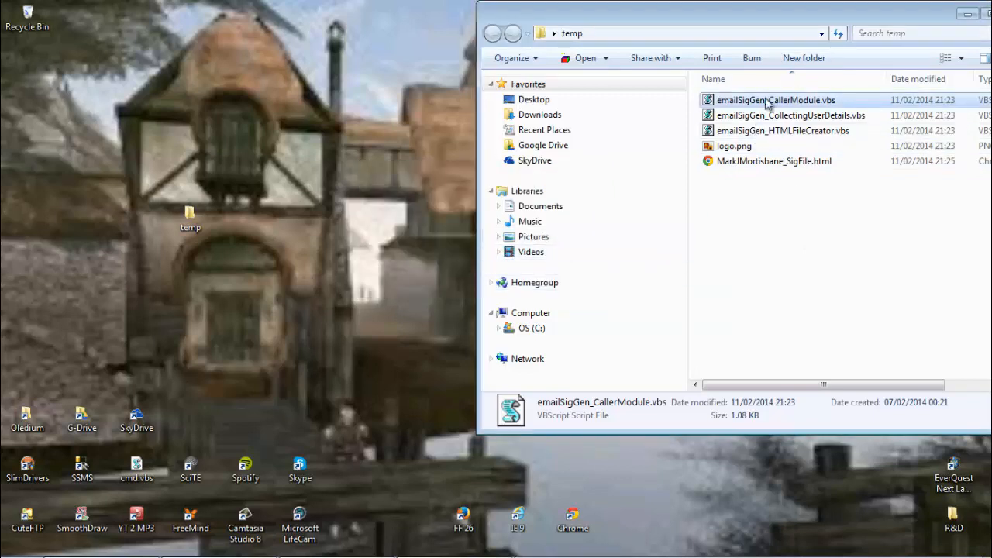
{"action": "mouse_move", "coordinate": [775, 106]}
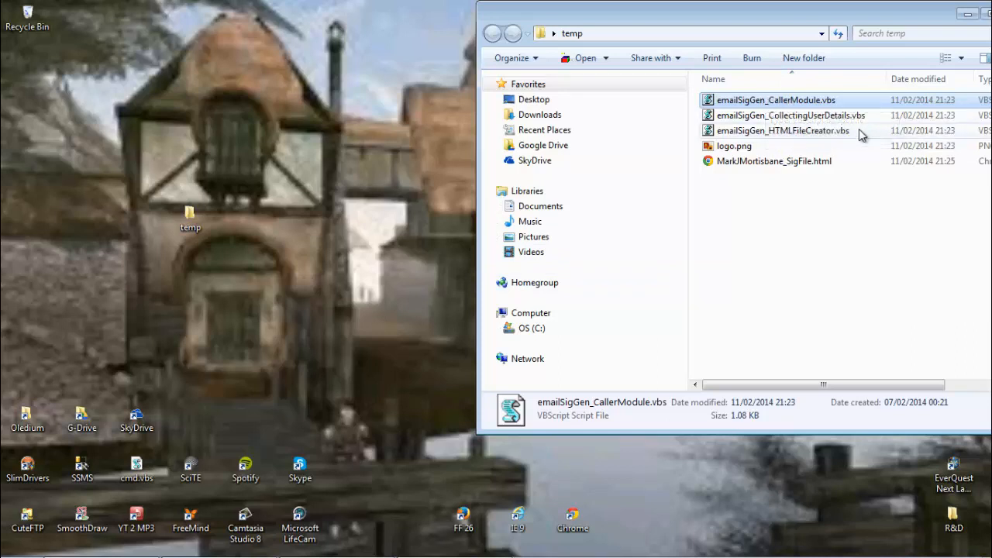
{"action": "left_click", "coordinate": [790, 115]}
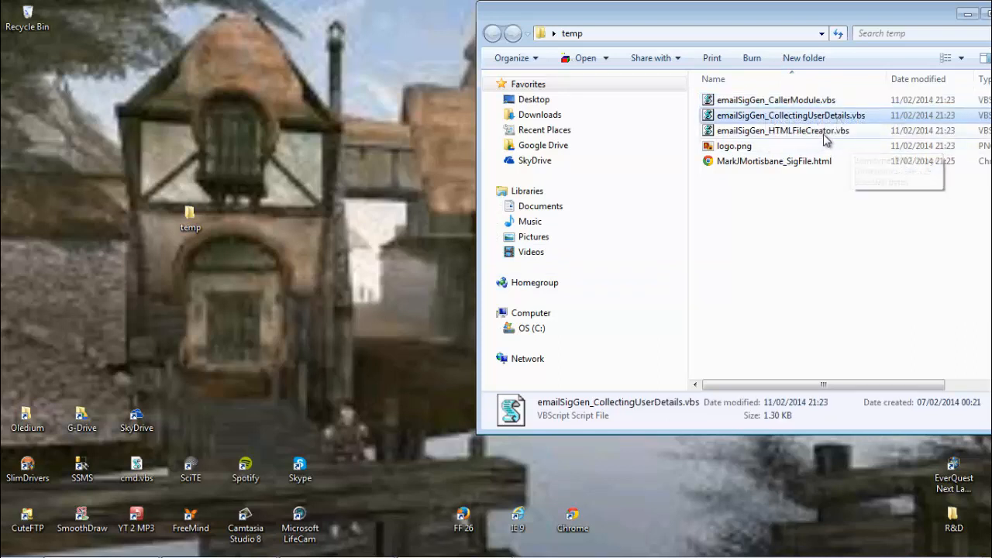
{"action": "left_click", "coordinate": [783, 130]}
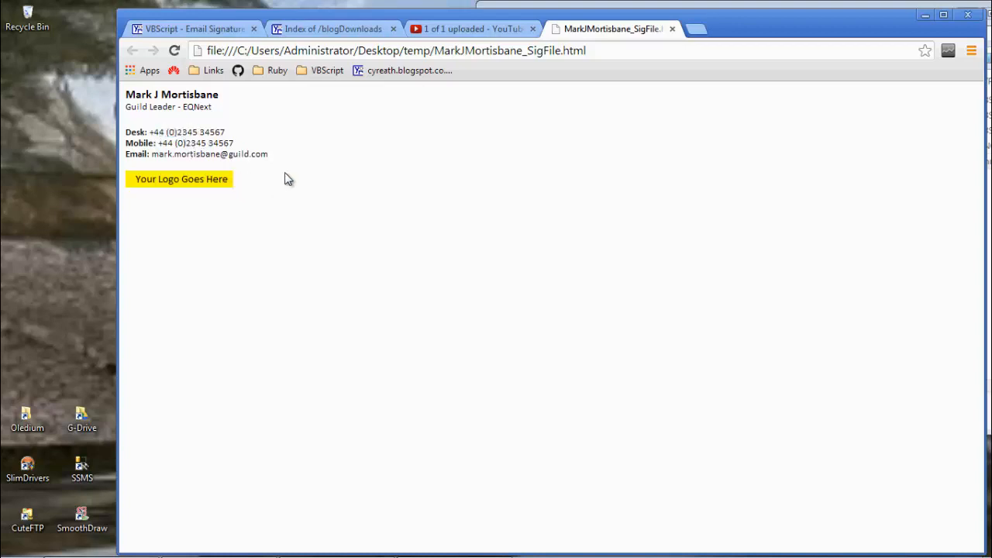
{"action": "mouse_move", "coordinate": [437, 170]}
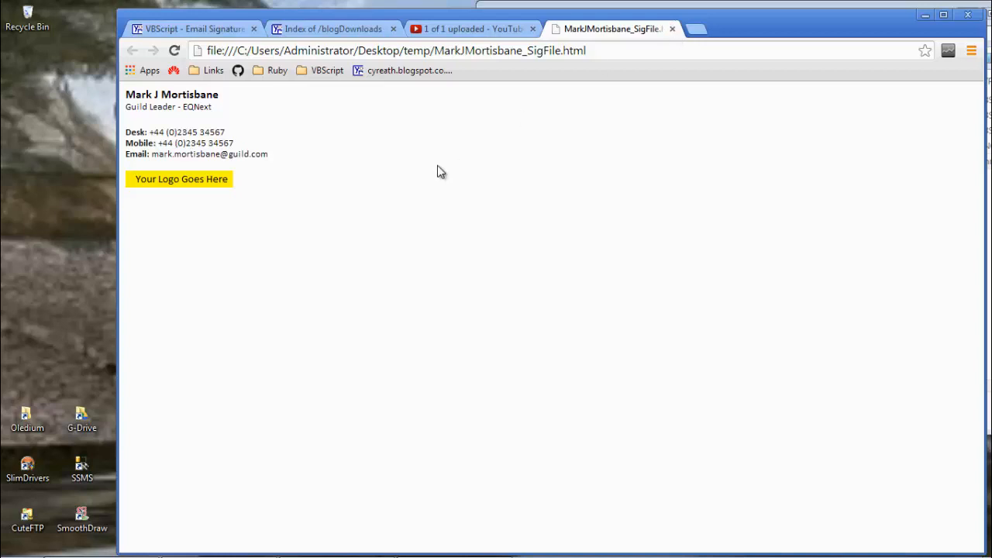
Step: View the generated signature page's HTML source in Chrome
{"action": "right_click", "coordinate": [440, 170]}
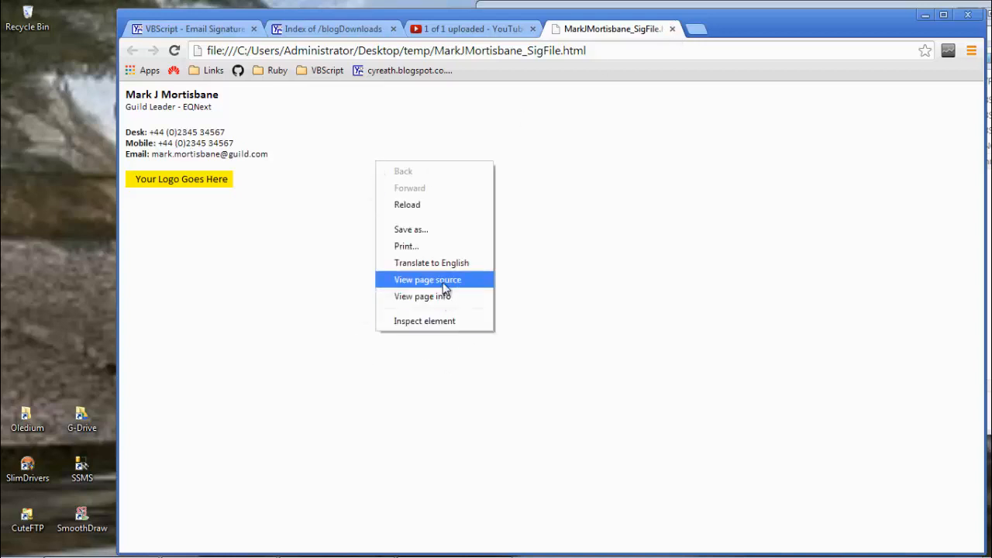
{"action": "left_click", "coordinate": [428, 279]}
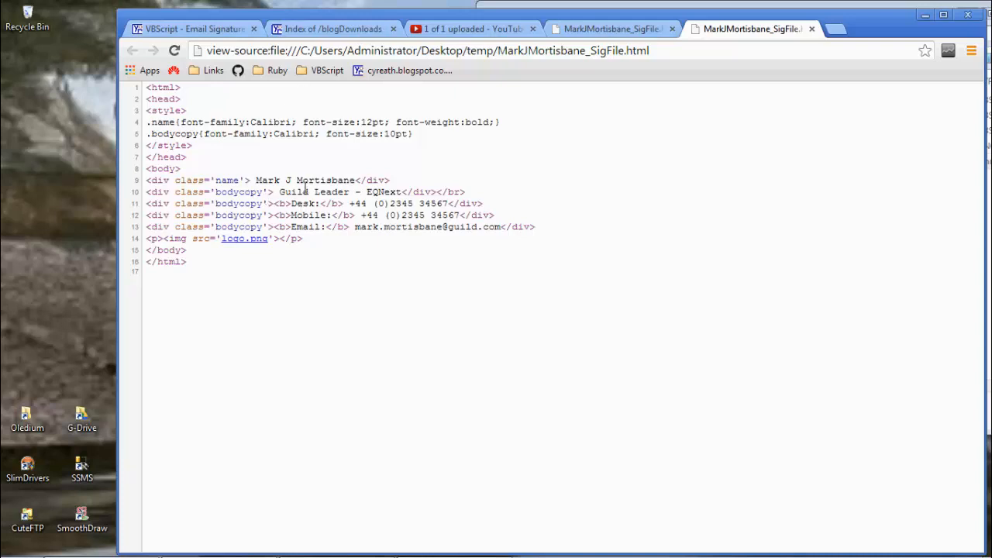
{"action": "double_click", "coordinate": [303, 192]}
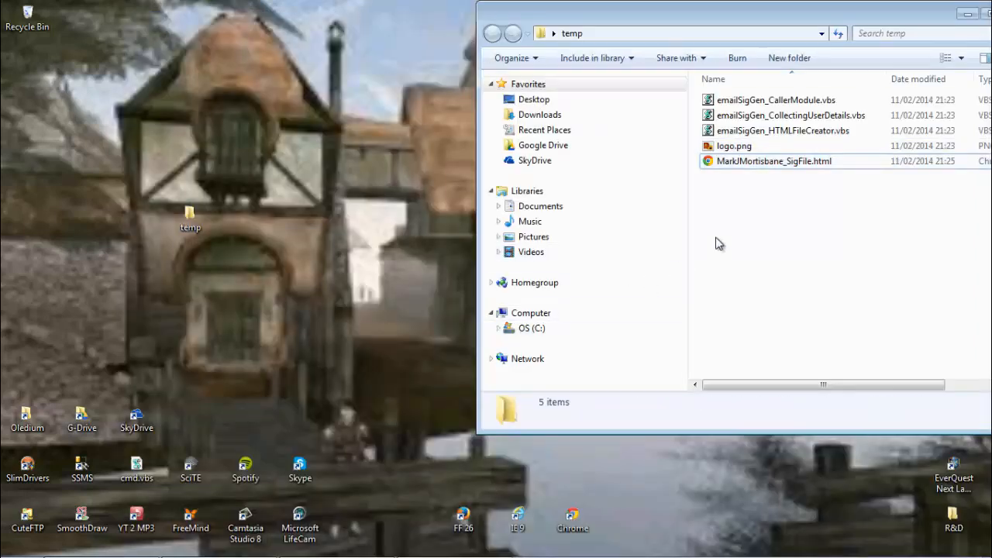
Step: Restore Chrome and revisit the VBScript - Email Signature Generator blog post
{"action": "left_click", "coordinate": [774, 100]}
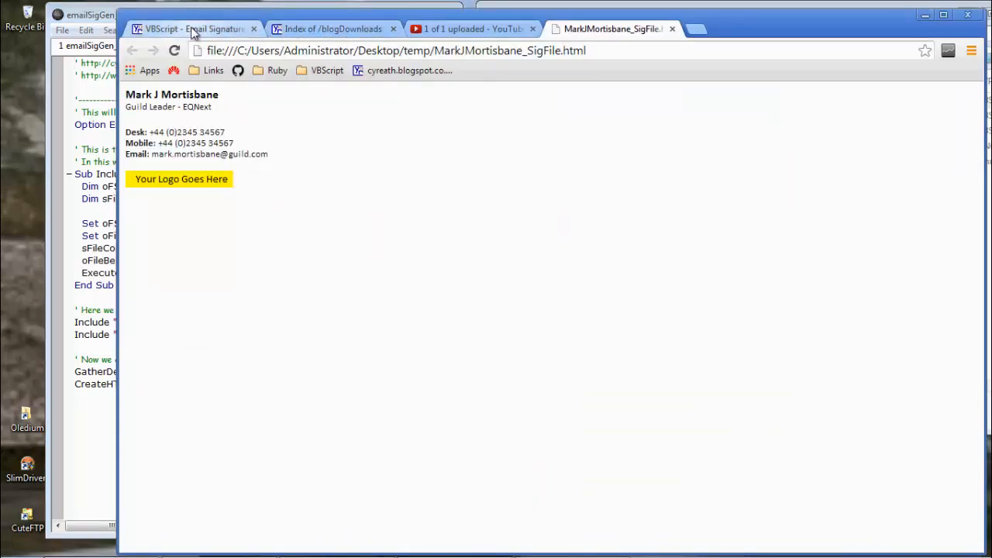
{"action": "left_click", "coordinate": [194, 28]}
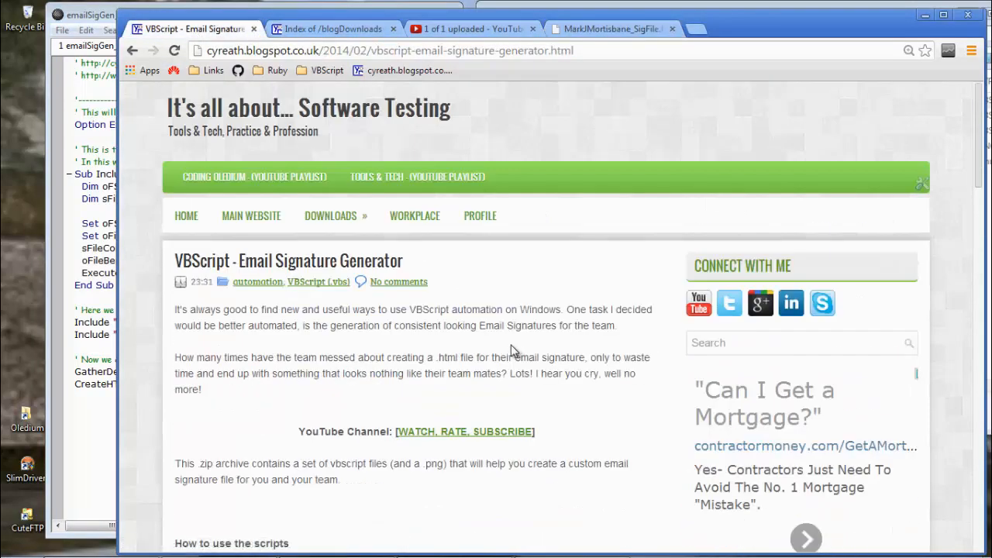
{"action": "scroll", "scroll_direction": "down", "scroll_amount": 3}
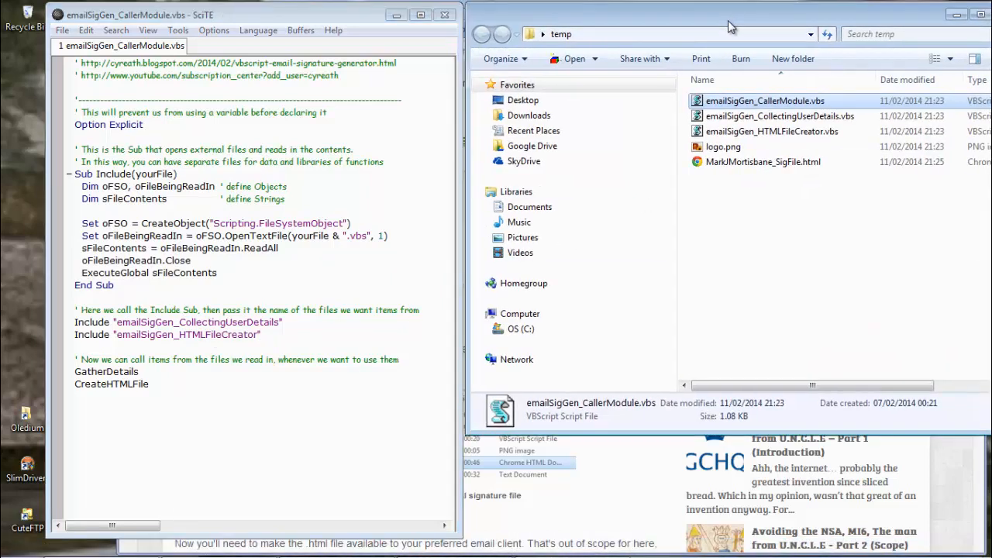
Step: Select emailSigGen_CollectingUserDetails.vbs in the temp folder to open it in a second SciTE tab
{"action": "left_click", "coordinate": [772, 130]}
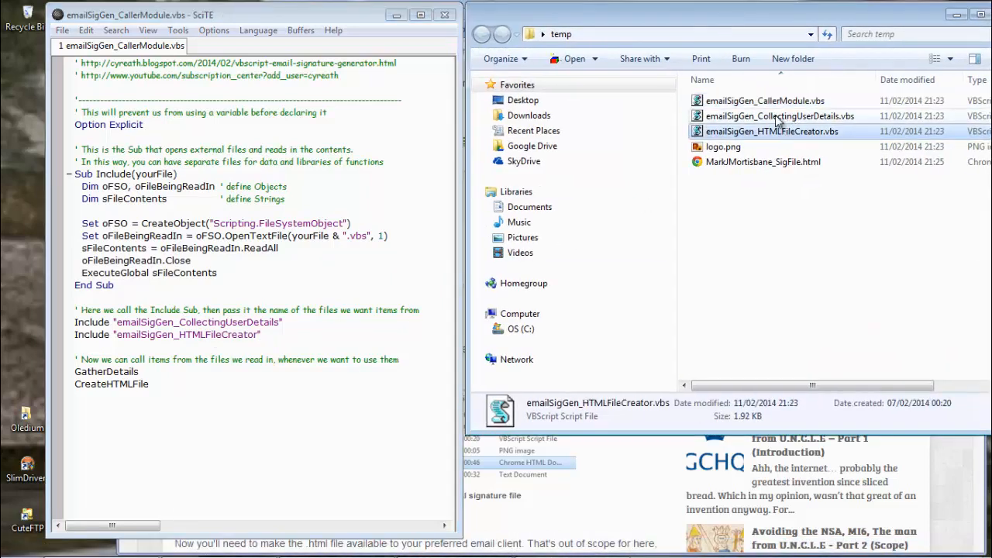
{"action": "left_click", "coordinate": [778, 115]}
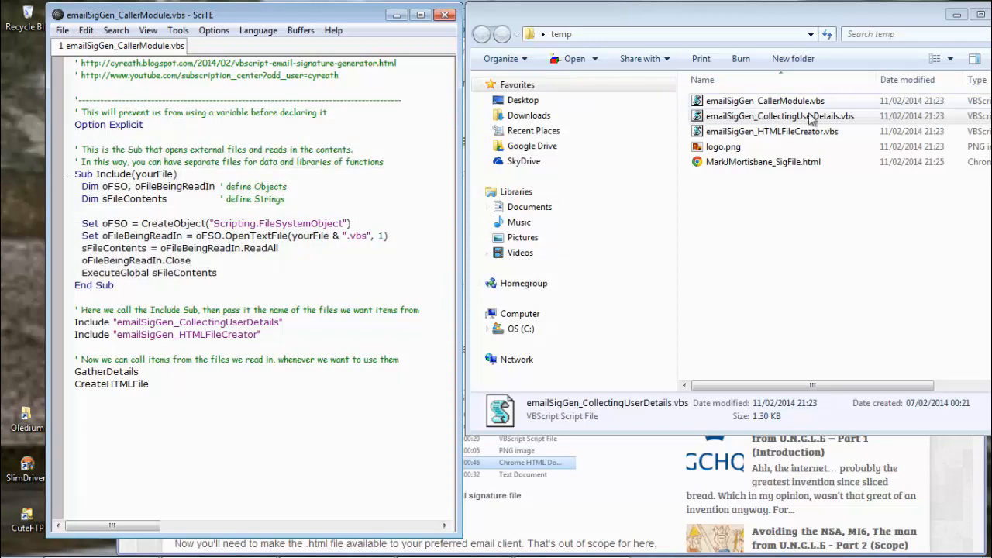
{"action": "left_click", "coordinate": [778, 114]}
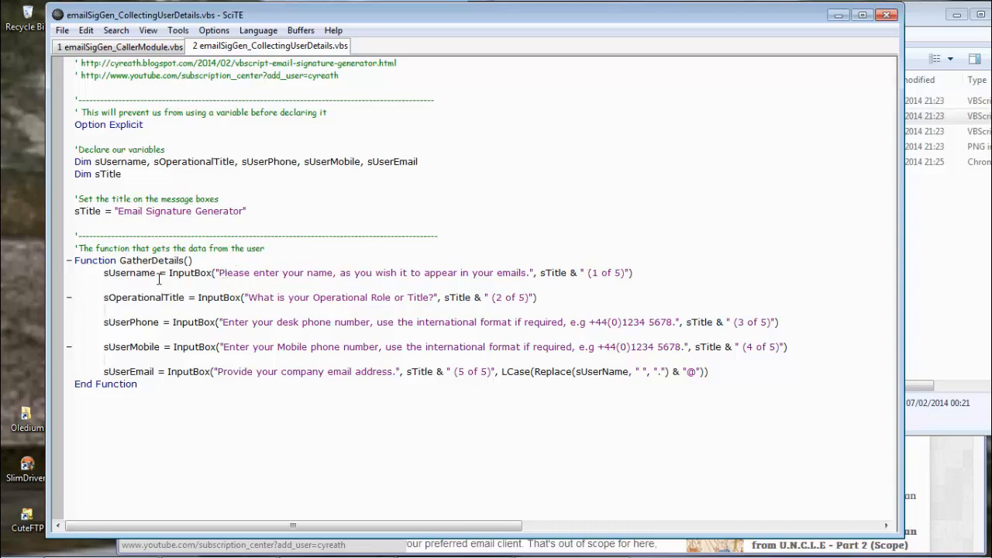
{"action": "double_click", "coordinate": [130, 273]}
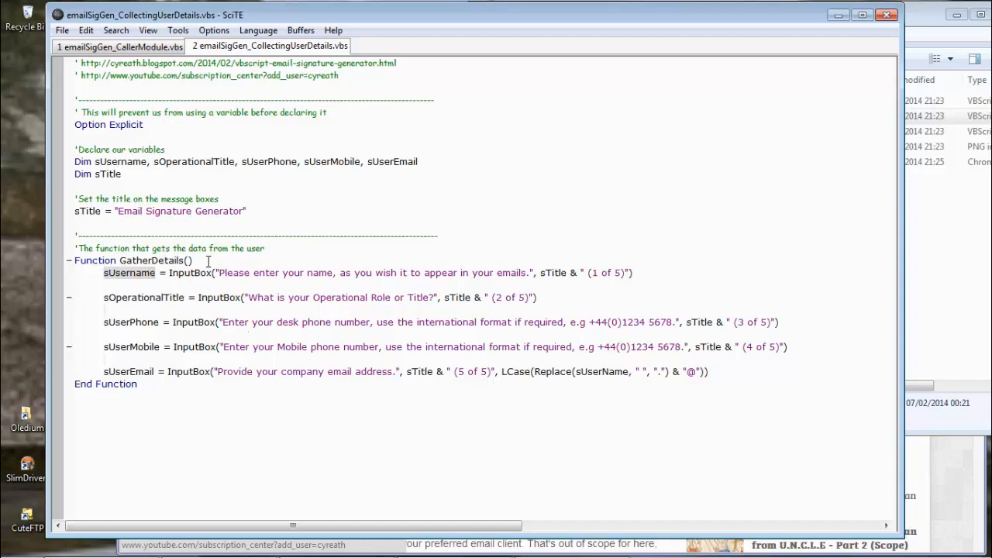
{"action": "mouse_move", "coordinate": [295, 302]}
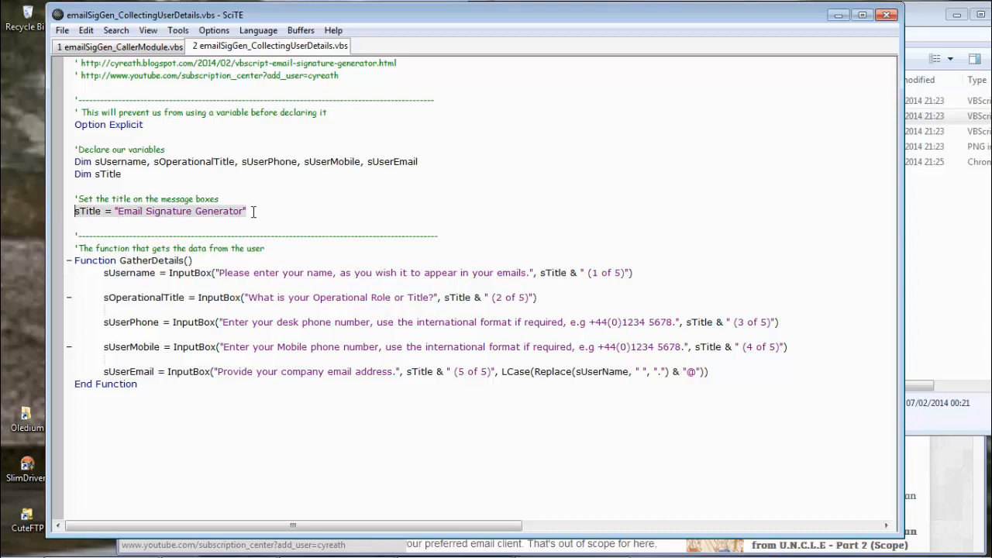
{"action": "left_click", "coordinate": [756, 357]}
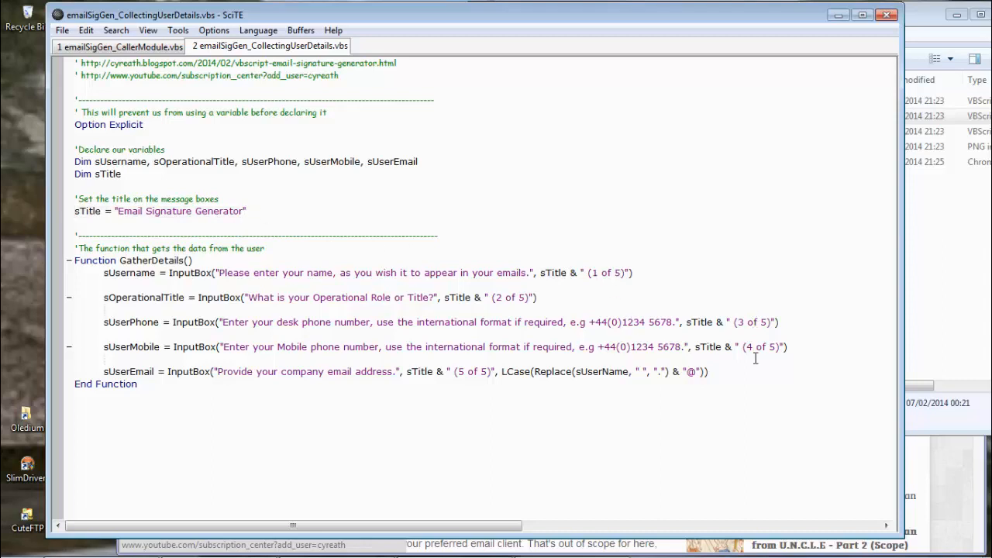
{"action": "mouse_move", "coordinate": [750, 371]}
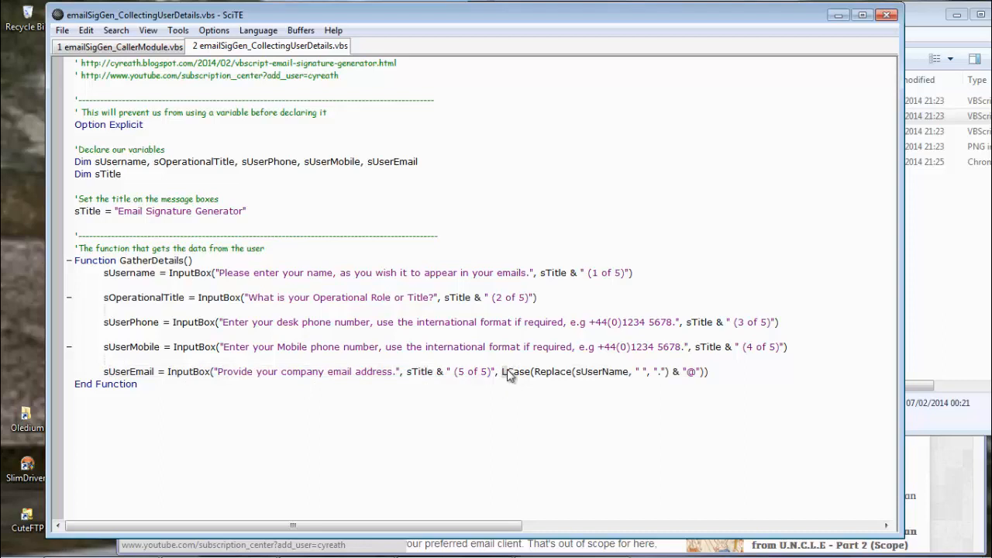
{"action": "double_click", "coordinate": [603, 372]}
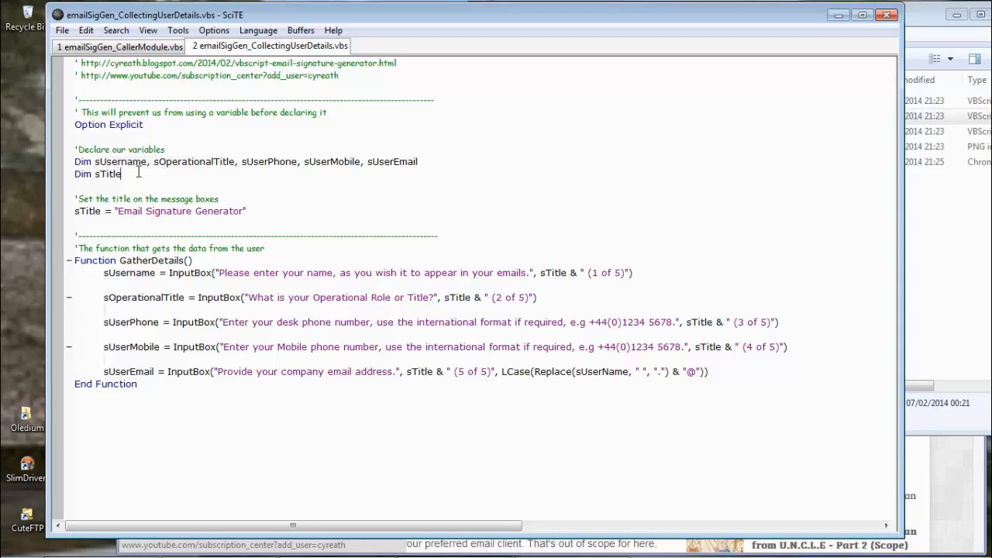
{"action": "double_click", "coordinate": [108, 173]}
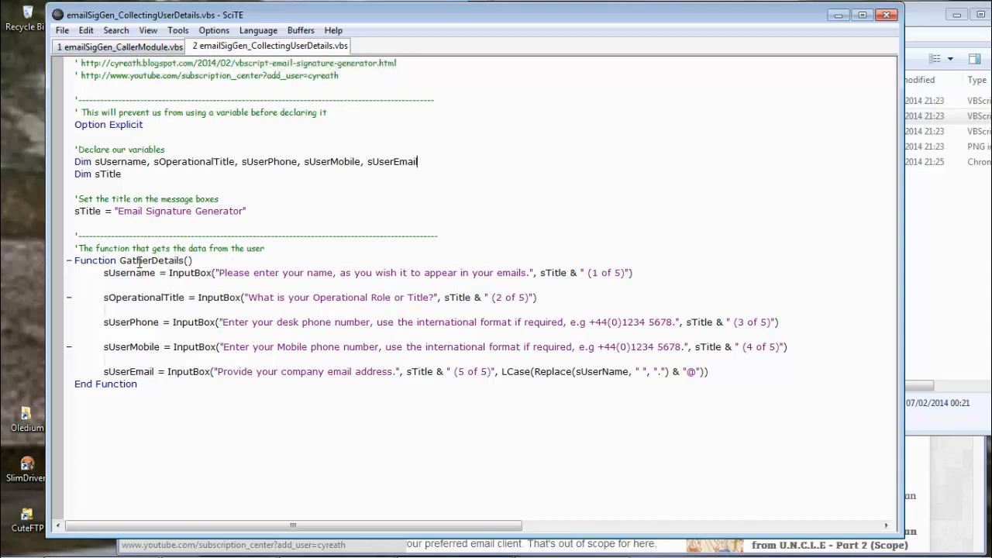
{"action": "left_click", "coordinate": [121, 46]}
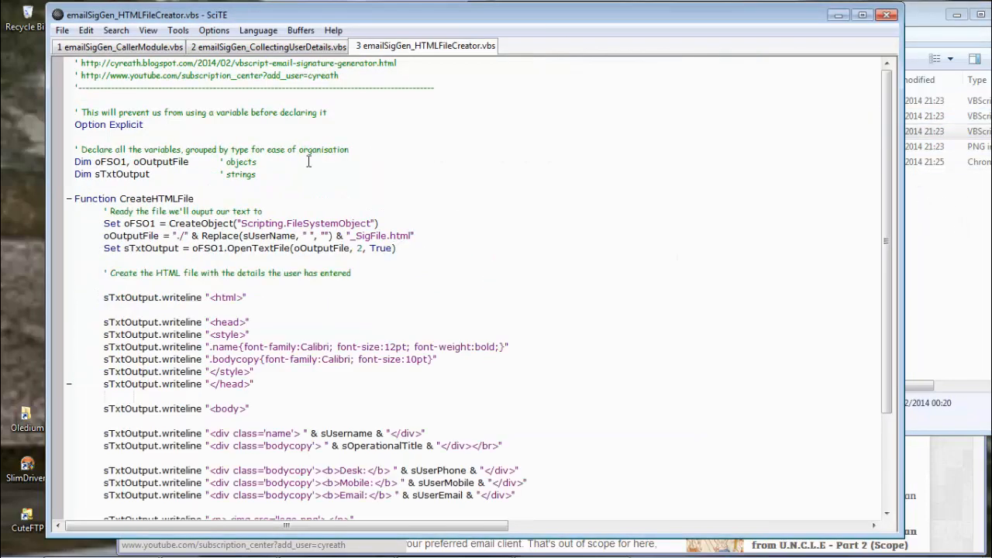
{"action": "mouse_move", "coordinate": [462, 242]}
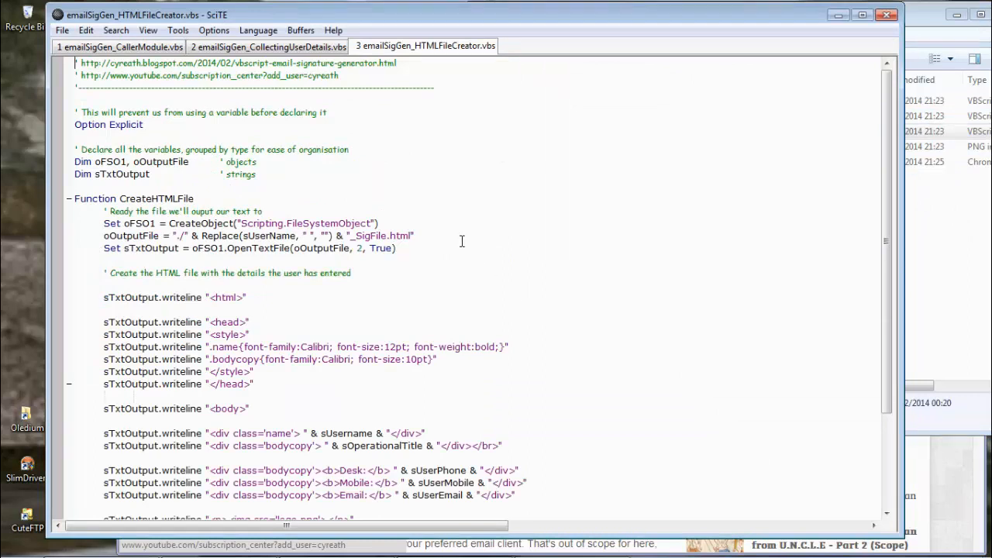
{"action": "left_click", "coordinate": [395, 248]}
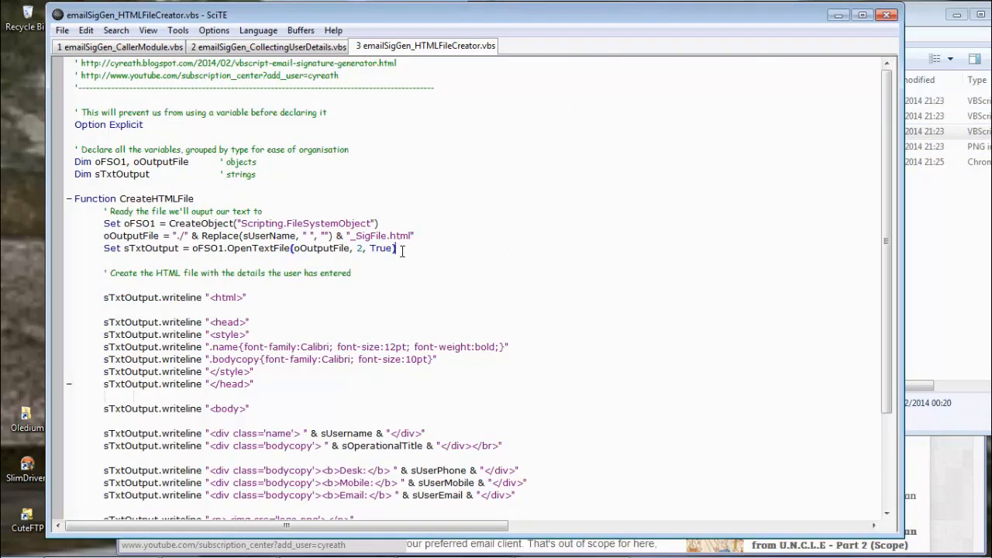
{"action": "scroll", "scroll_direction": "down", "scroll_amount": 3}
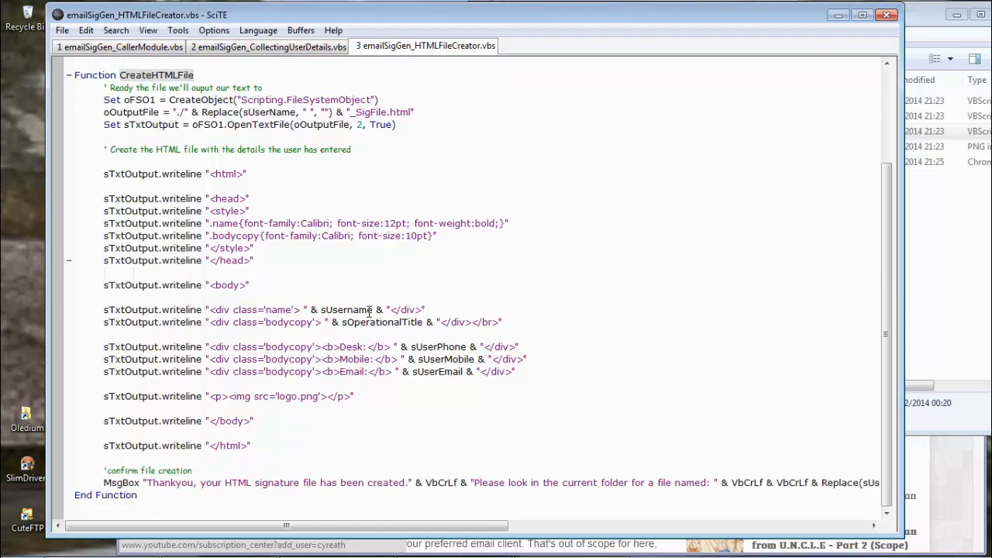
{"action": "mouse_move", "coordinate": [309, 385]}
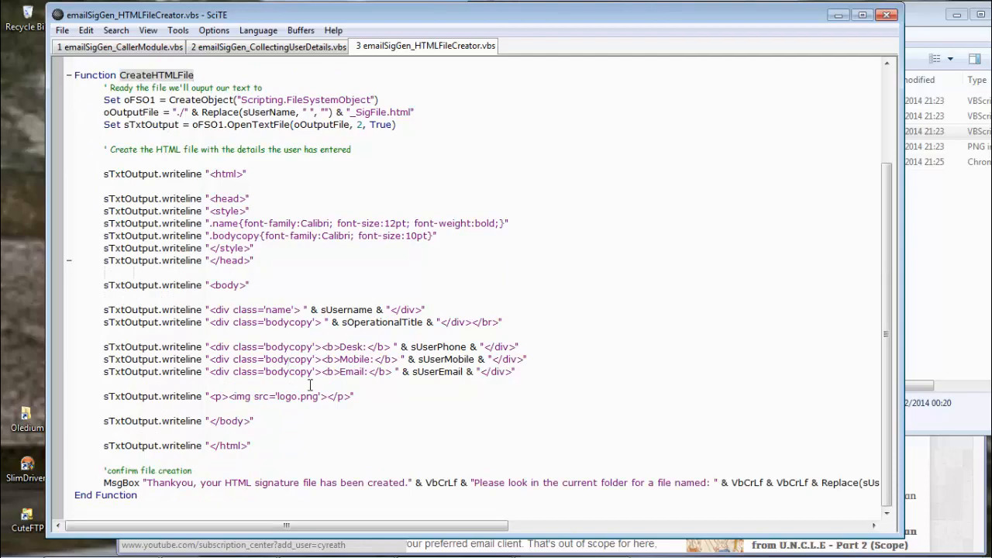
{"action": "left_click", "coordinate": [121, 46]}
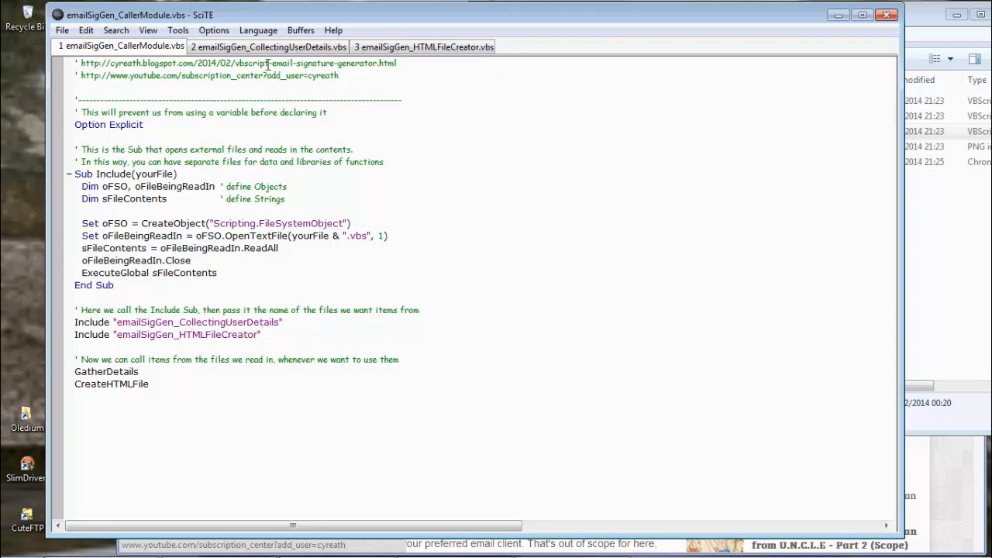
{"action": "left_click", "coordinate": [423, 46]}
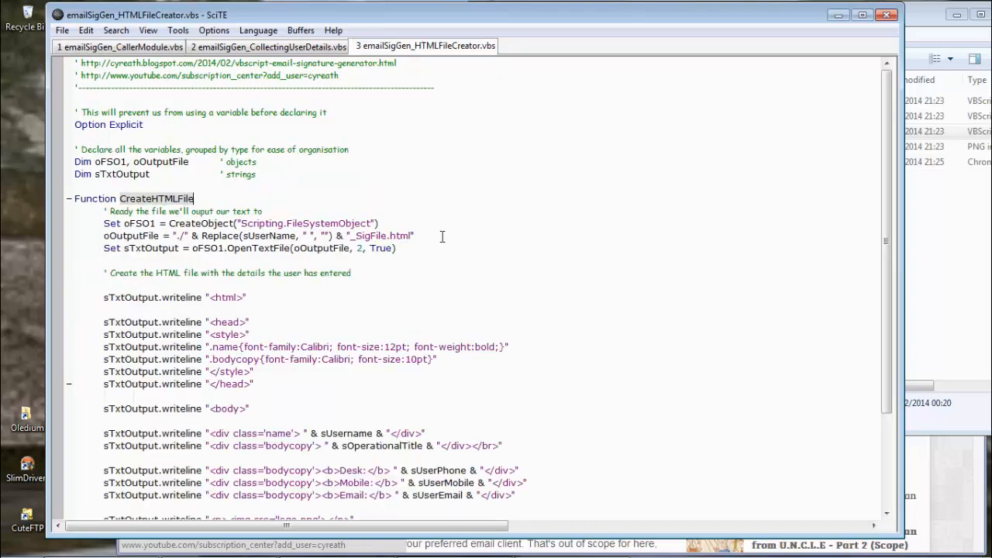
{"action": "scroll", "scroll_direction": "down", "scroll_amount": 3}
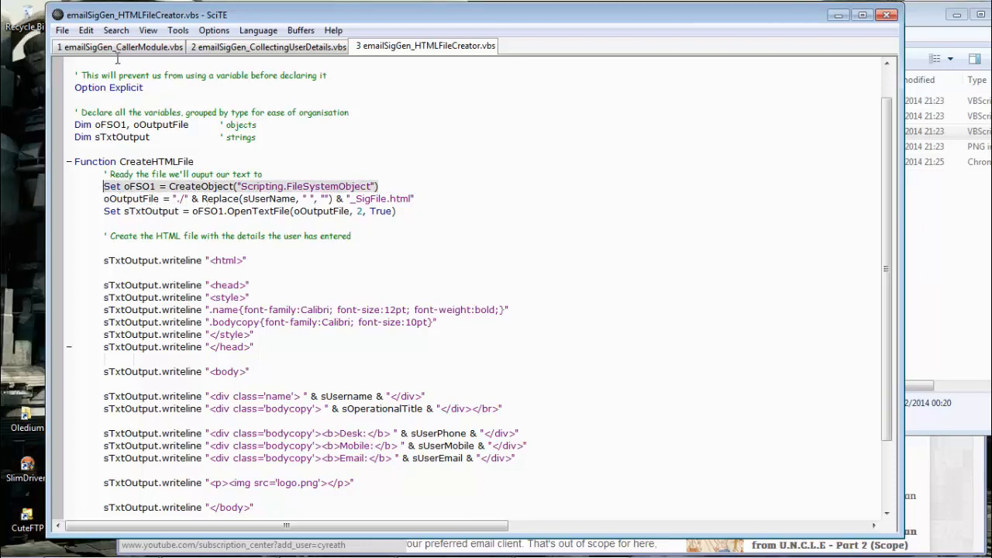
Step: In the HTML file creator script, highlight the line building the _SigFile.html output name
{"action": "left_click", "coordinate": [121, 46]}
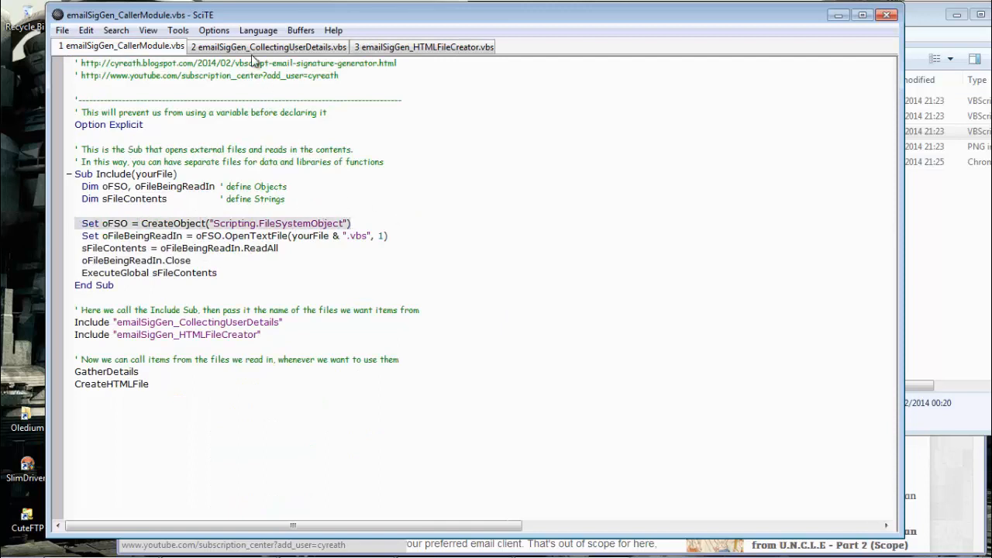
{"action": "left_click", "coordinate": [423, 47]}
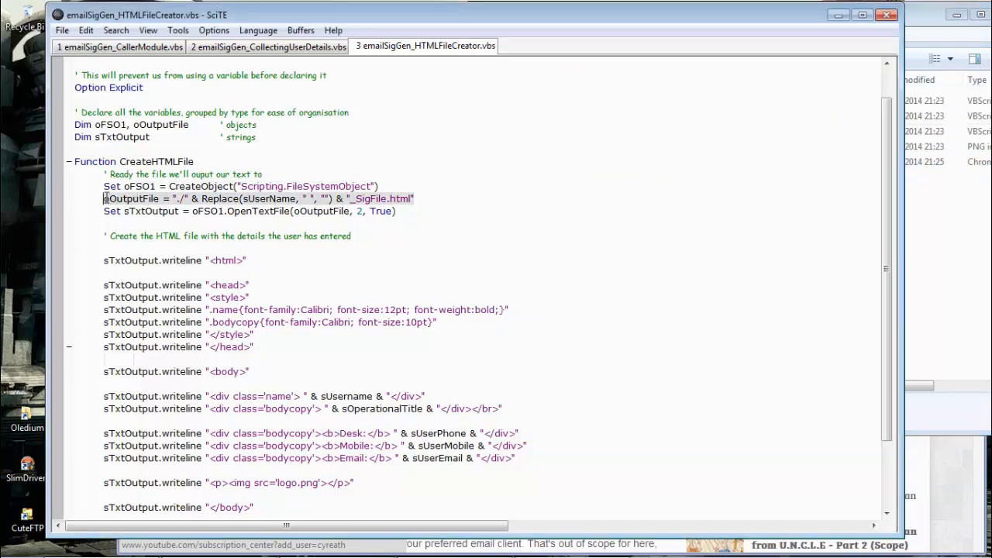
{"action": "left_click", "coordinate": [424, 198]}
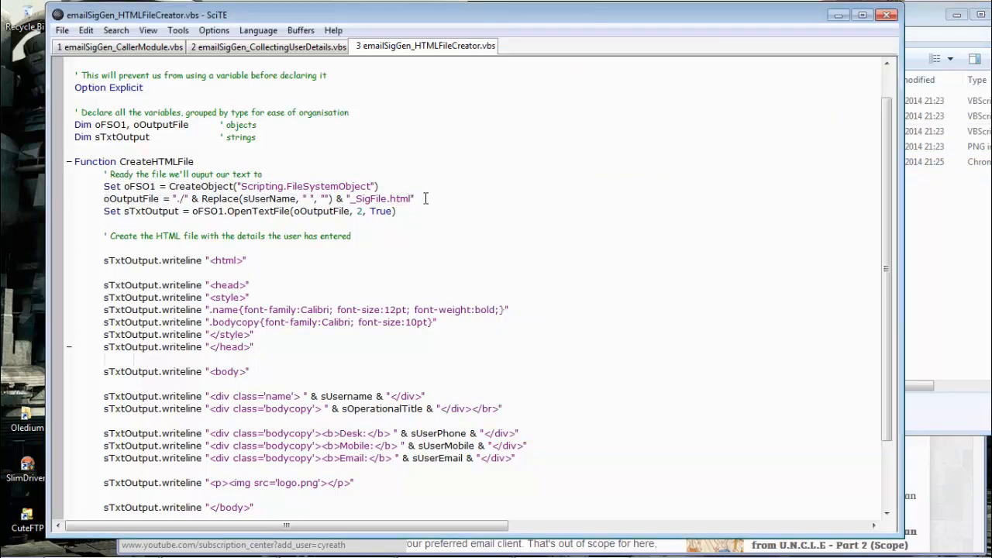
{"action": "left_click_drag", "start_coordinate": [103, 186], "coordinate": [414, 198]}
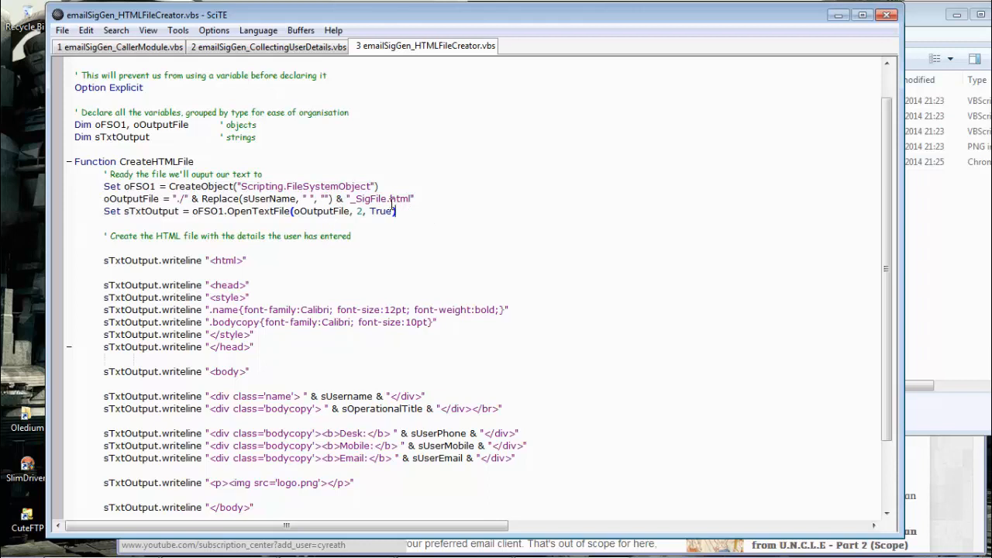
{"action": "scroll", "scroll_direction": "down", "scroll_amount": 3}
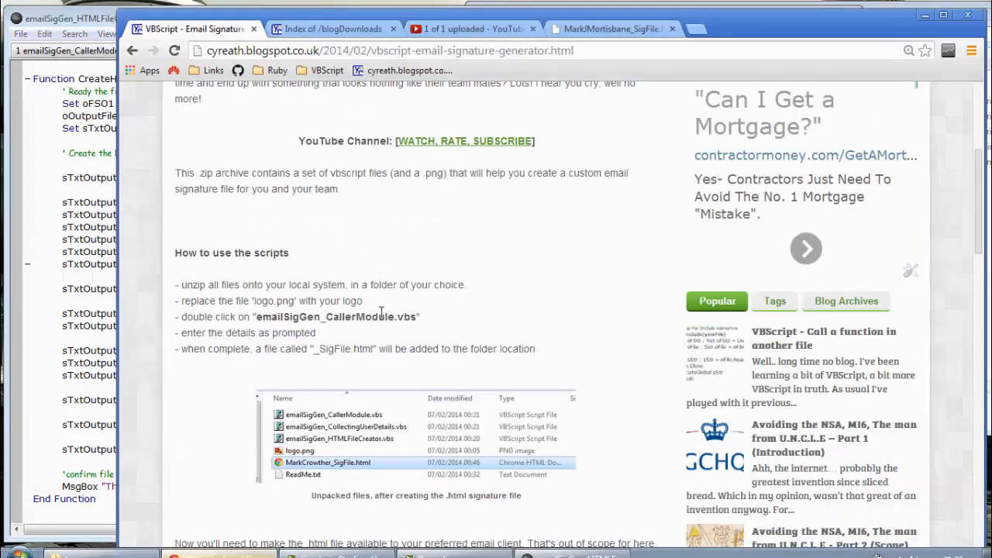
Step: Back in SciTE, pick out the sUsername variable in the signature's name div
{"action": "left_click", "coordinate": [612, 28]}
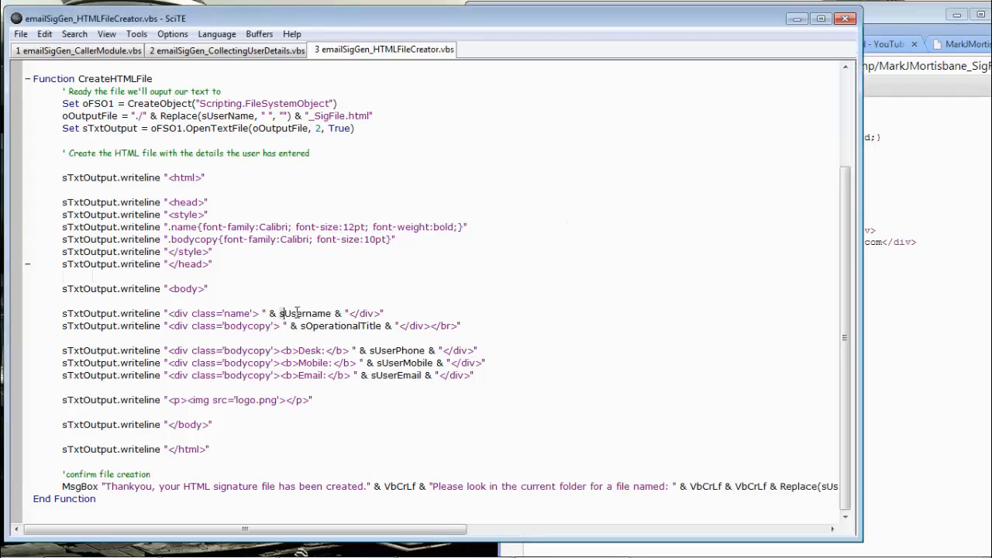
{"action": "double_click", "coordinate": [304, 313]}
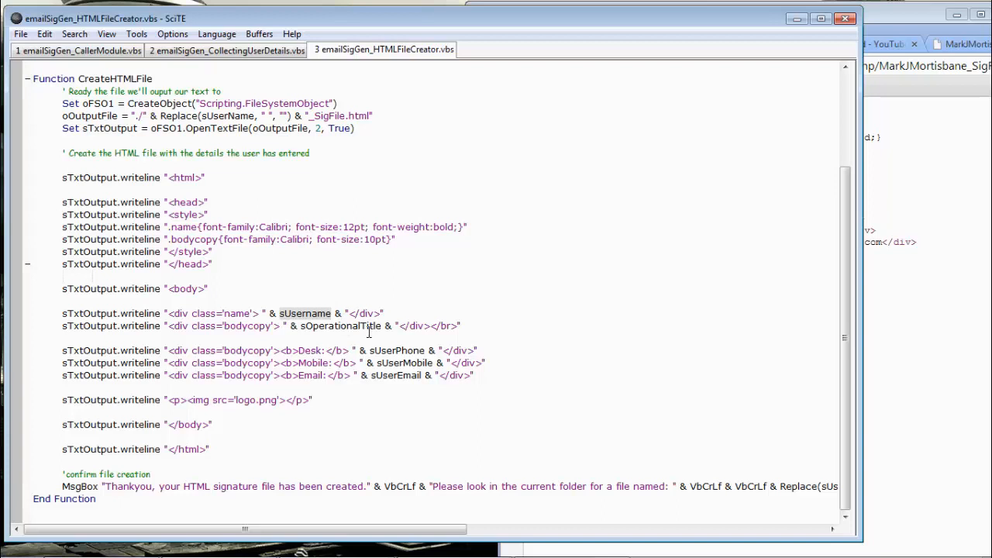
{"action": "mouse_move", "coordinate": [233, 313]}
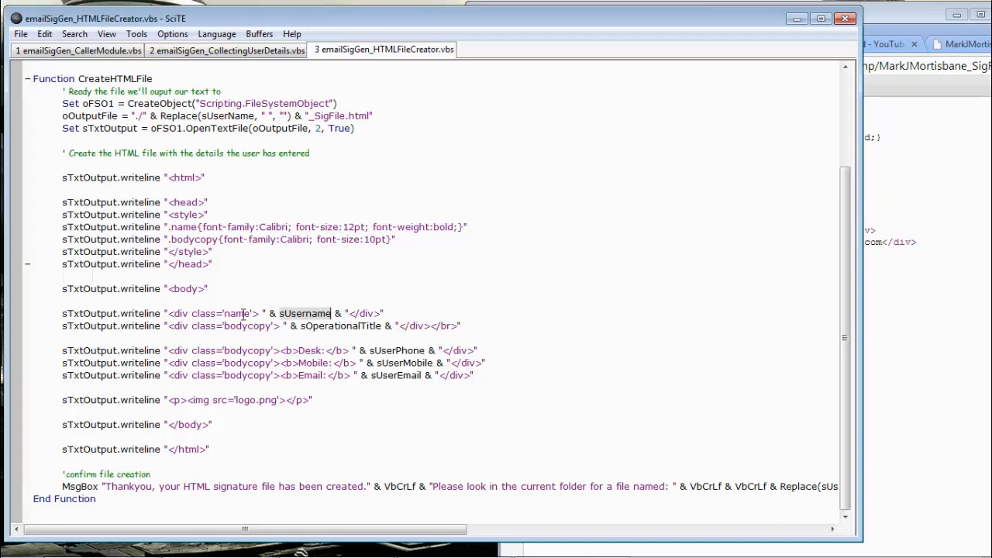
{"action": "mouse_move", "coordinate": [953, 321]}
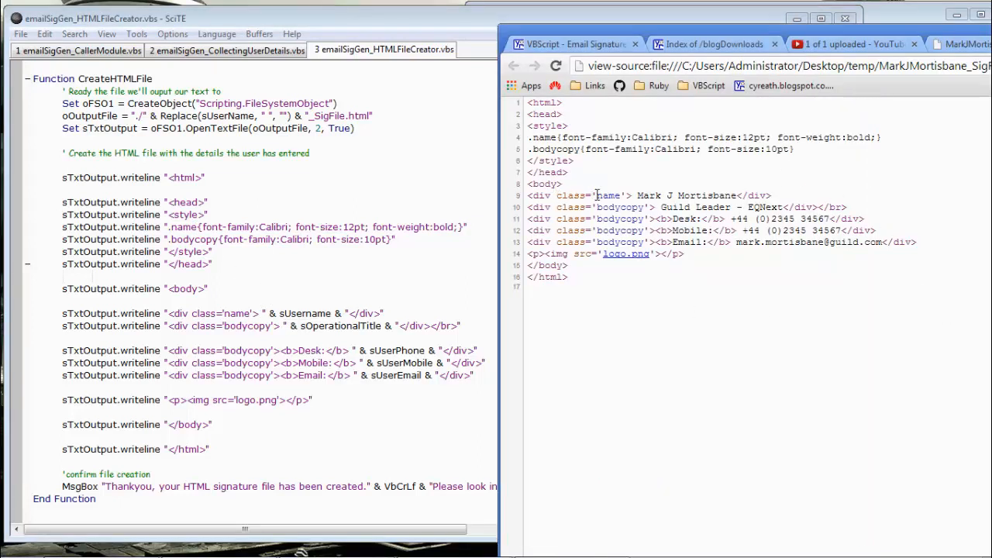
Step: Review the user details script, then return to the HTML file creator script beside the rendered signature
{"action": "double_click", "coordinate": [685, 195]}
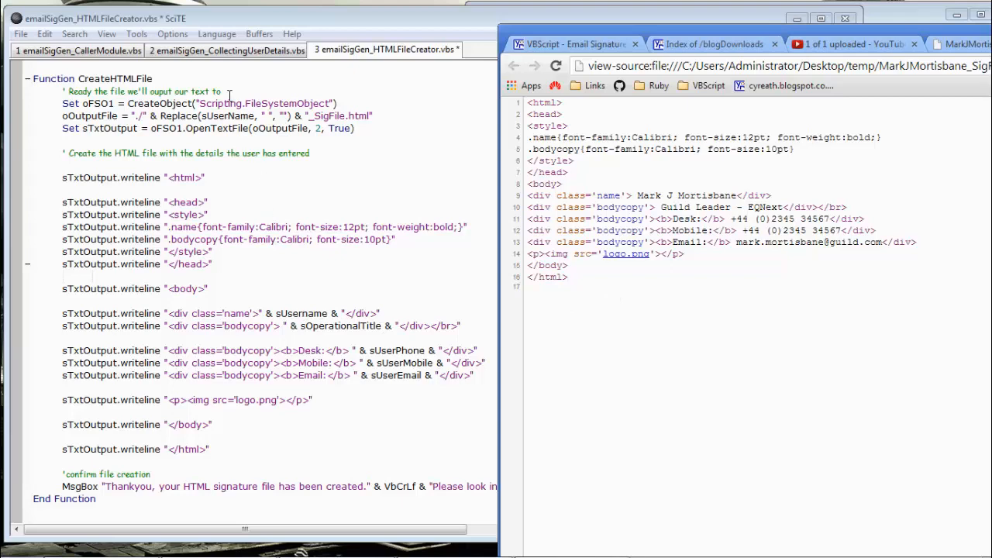
{"action": "left_click", "coordinate": [226, 50]}
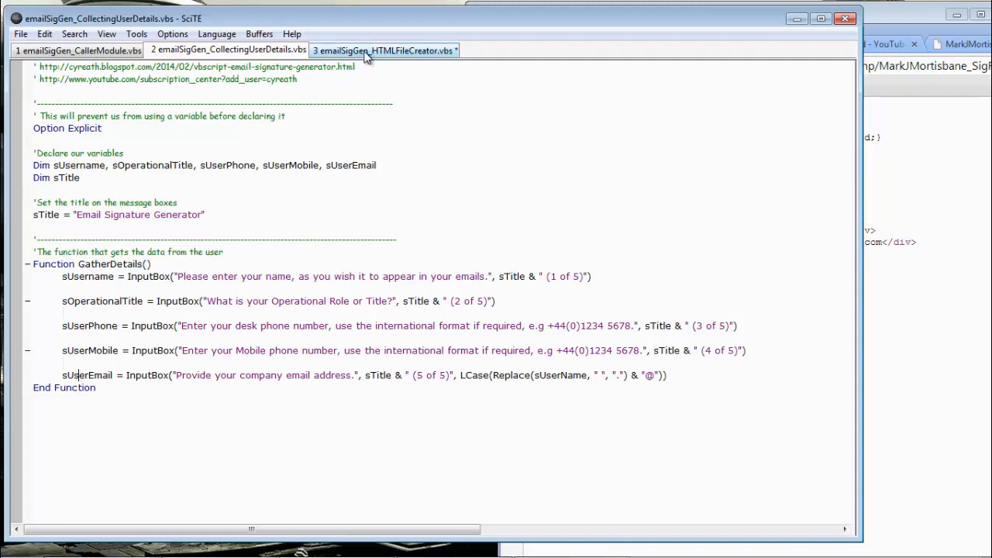
{"action": "left_click", "coordinate": [383, 50]}
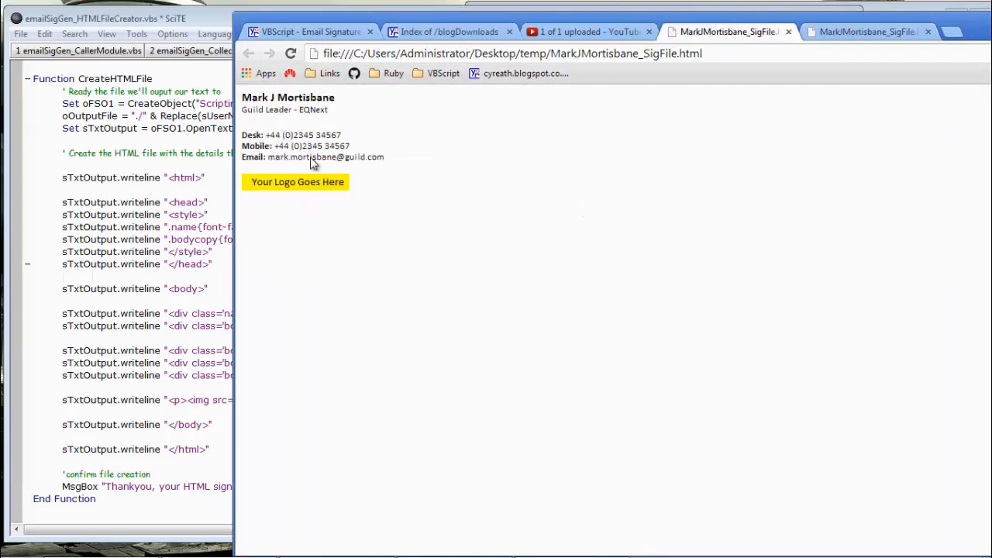
{"action": "mouse_move", "coordinate": [366, 172]}
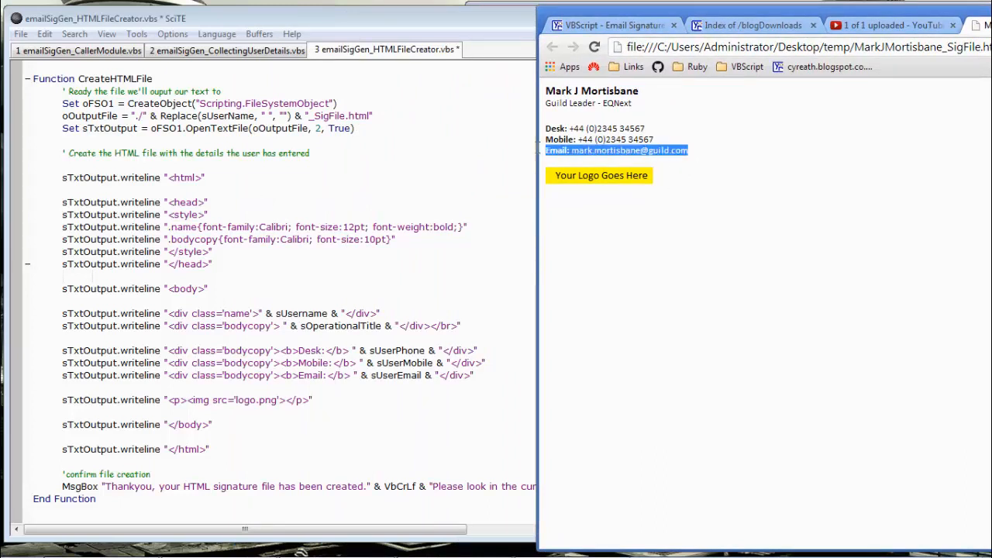
Step: Deselect the signature's email line and focus the MsgBox line naming the _SigFile.html output
{"action": "left_click", "coordinate": [670, 183]}
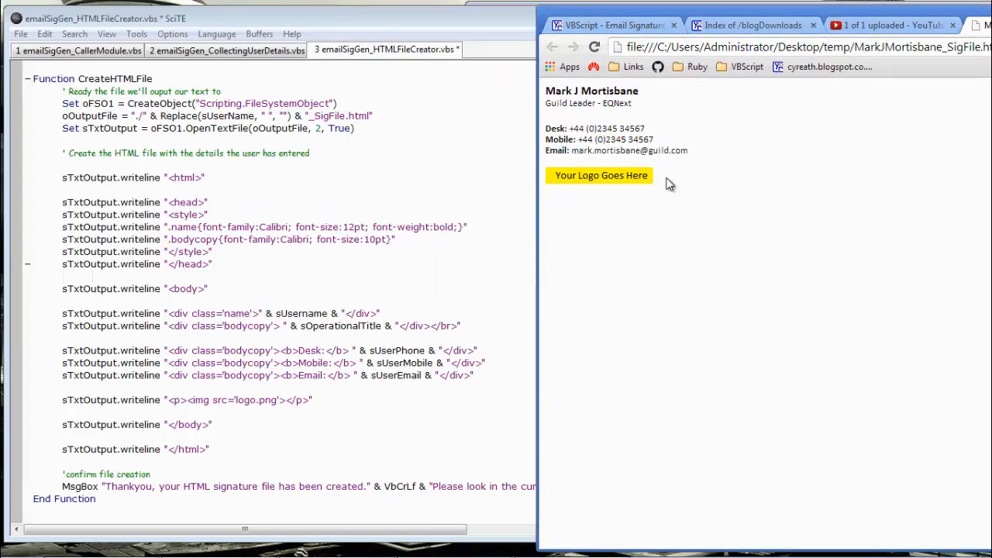
{"action": "left_click", "coordinate": [313, 400]}
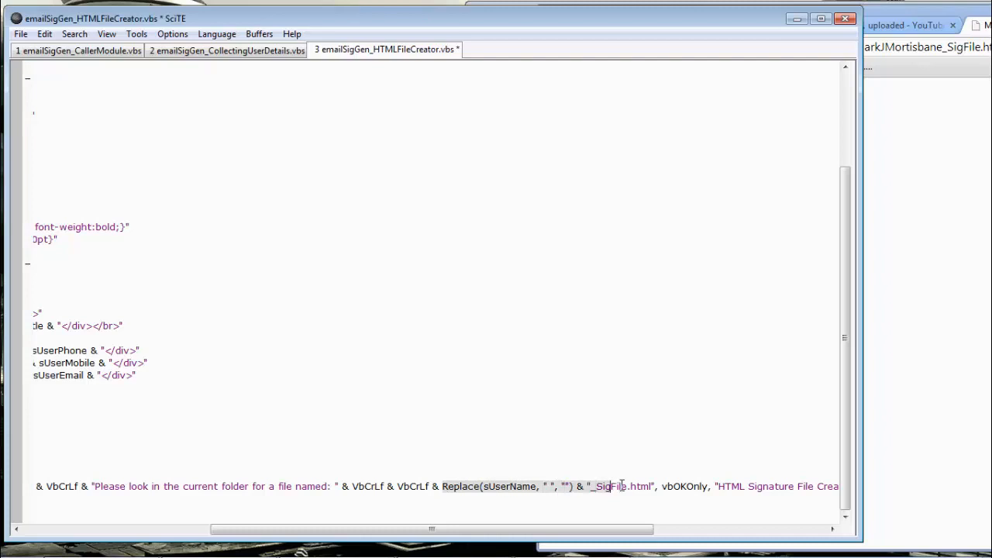
Step: Scroll the HTML creator script back to its start and switch to emailSigGen_CollectingUserDetails.vbs
{"action": "scroll", "scroll_direction": "left", "scroll_amount": 3}
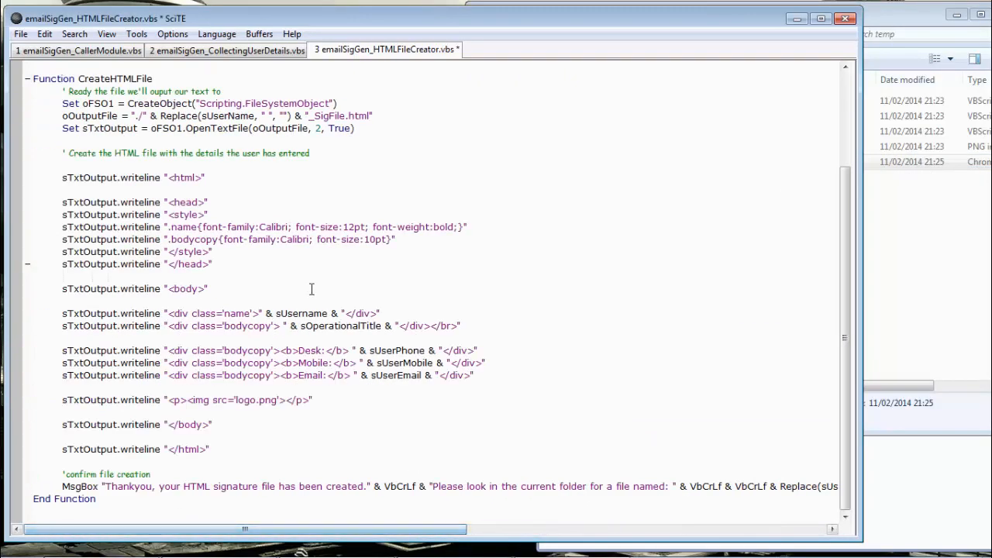
{"action": "left_click", "coordinate": [212, 263]}
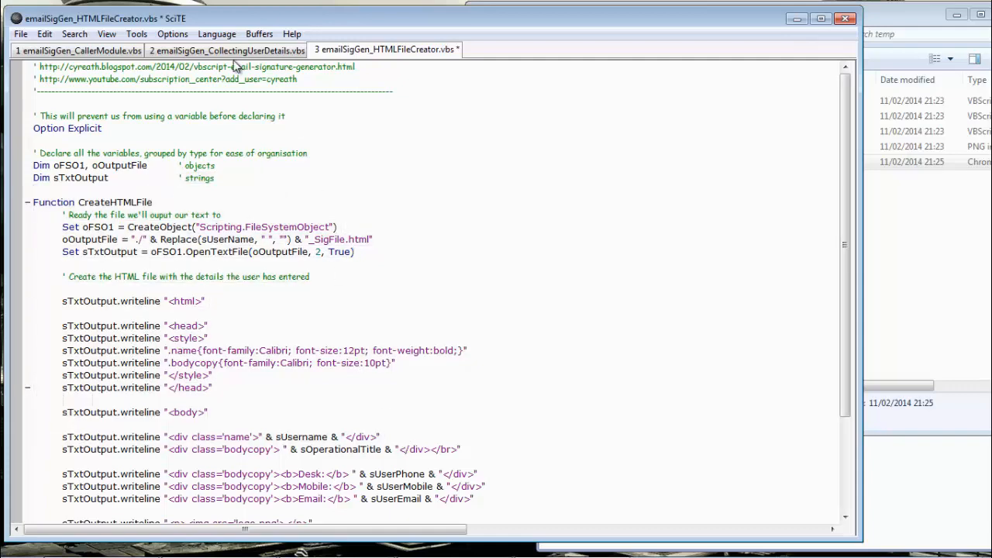
{"action": "left_click", "coordinate": [225, 49]}
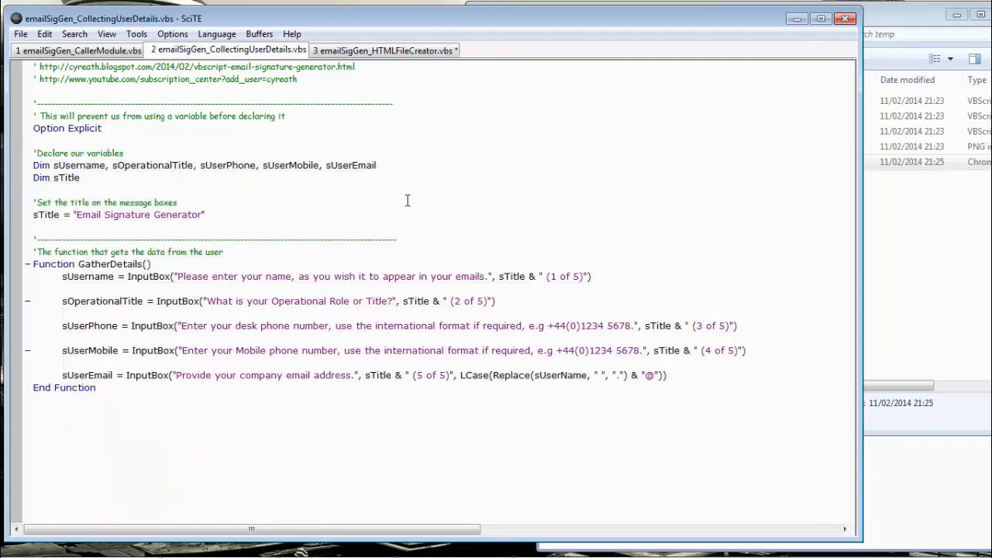
Step: Cycle through the caller module, user details and HTML file creator scripts, ending on user details
{"action": "left_click", "coordinate": [77, 49]}
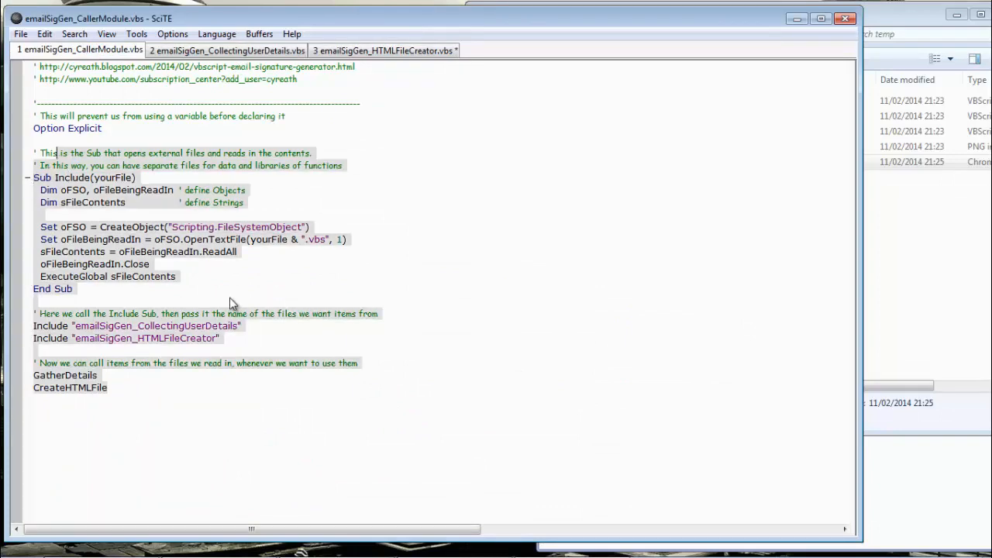
{"action": "left_click", "coordinate": [225, 50]}
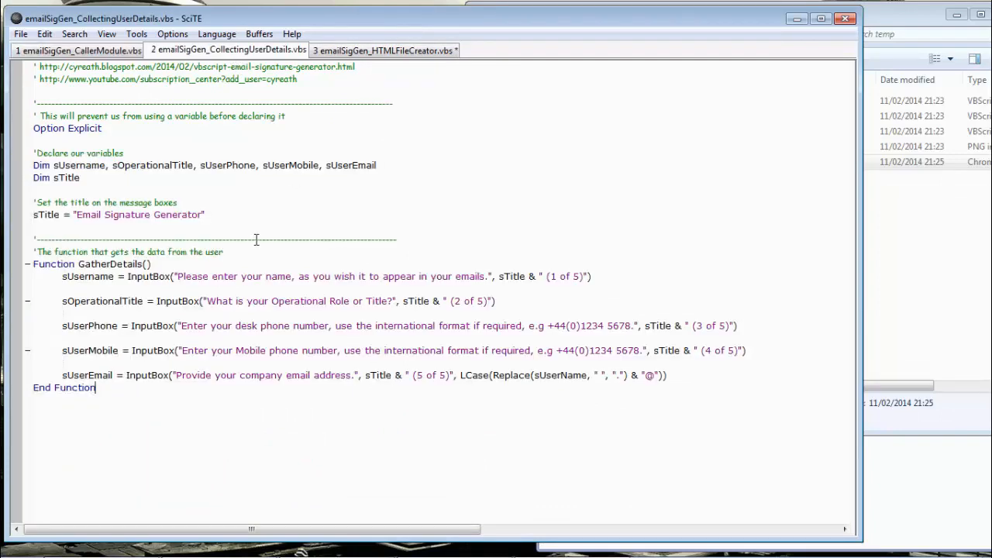
{"action": "left_click", "coordinate": [384, 50]}
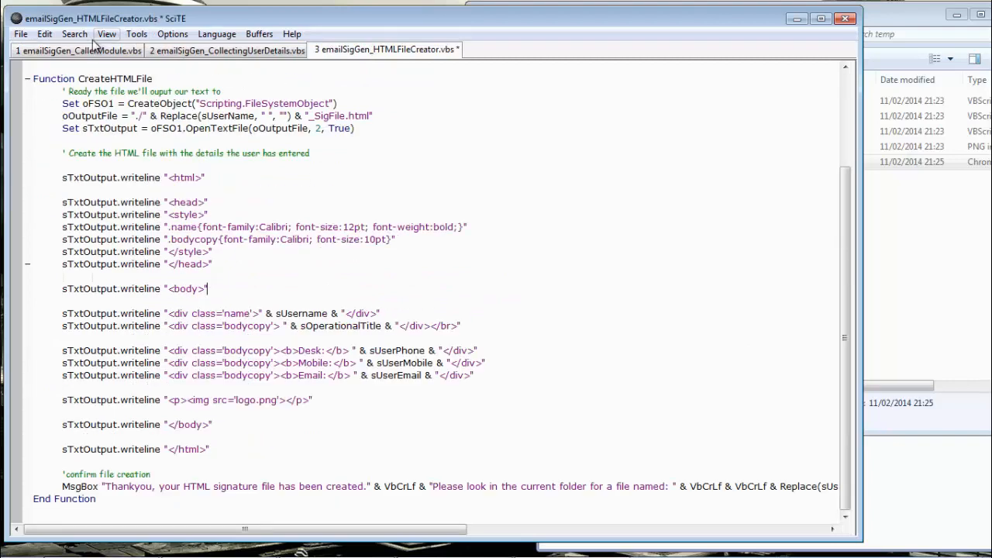
{"action": "left_click", "coordinate": [77, 50]}
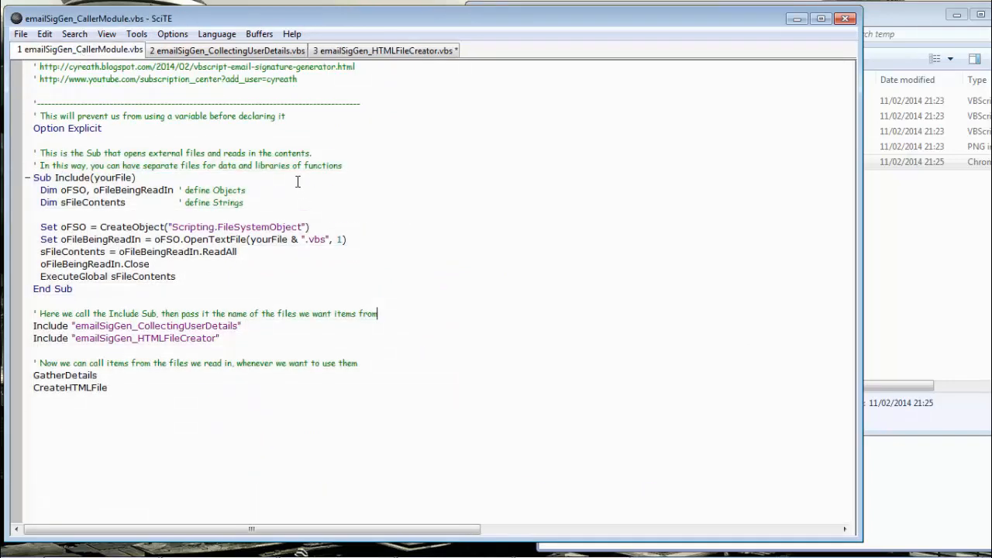
{"action": "left_click", "coordinate": [381, 49]}
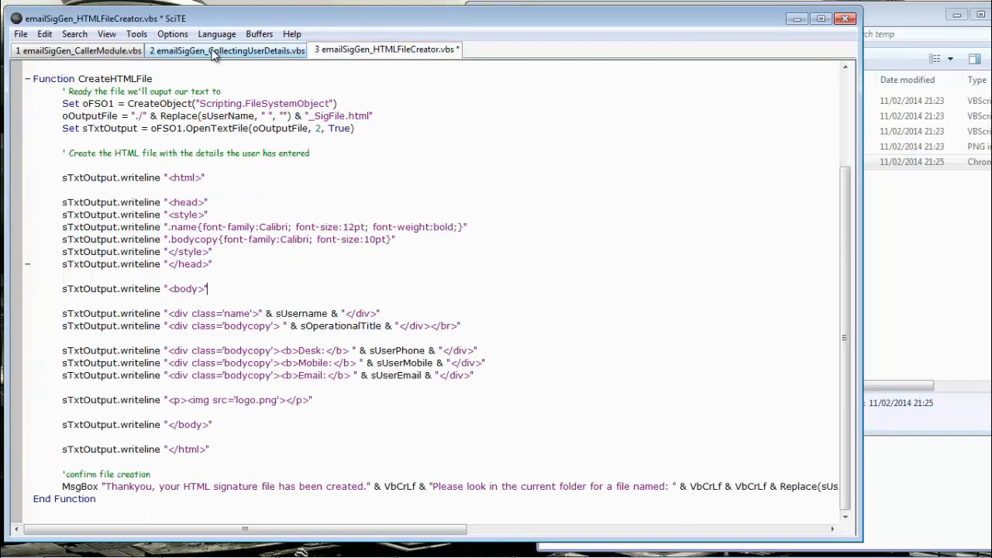
{"action": "left_click", "coordinate": [227, 50]}
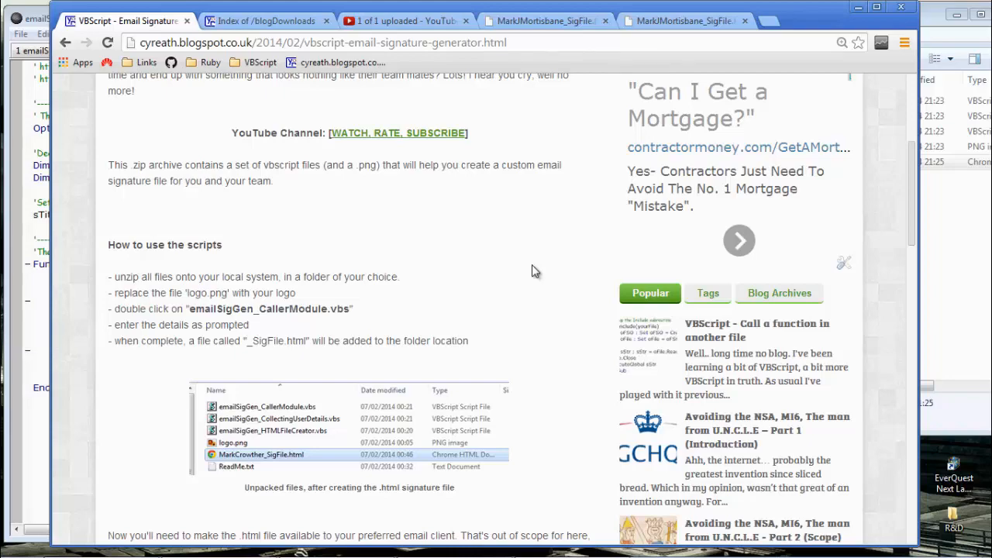
Step: Scroll the post down to the zip link and show the /blogDownloads index listing EmailSignatureGenerator.zip
{"action": "scroll", "scroll_direction": "down", "scroll_amount": 3}
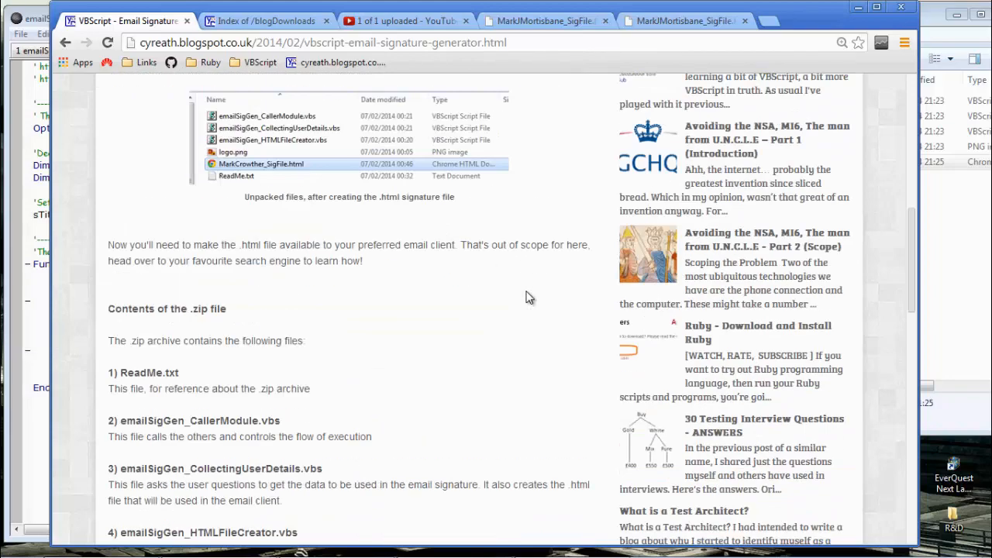
{"action": "scroll", "scroll_direction": "down", "scroll_amount": 3}
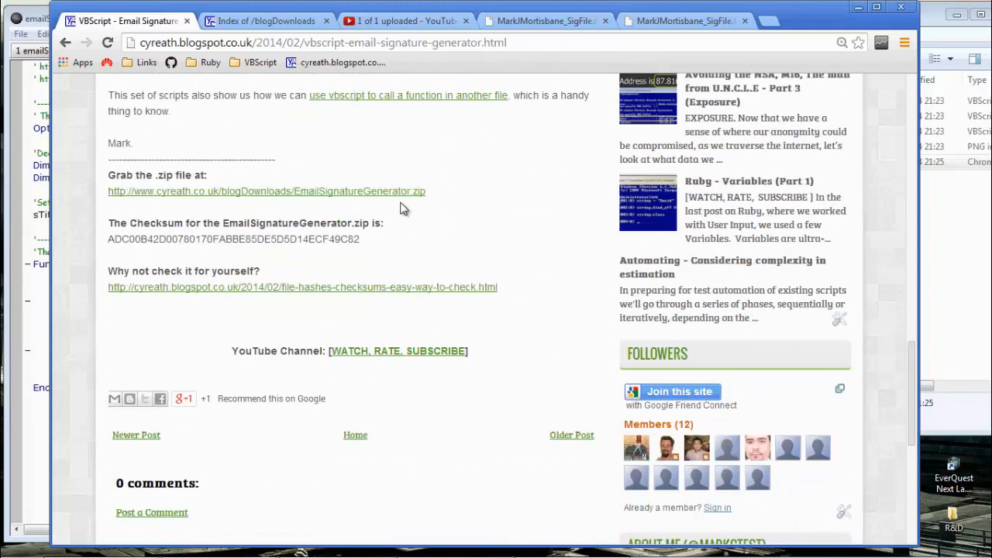
{"action": "left_click", "coordinate": [266, 22]}
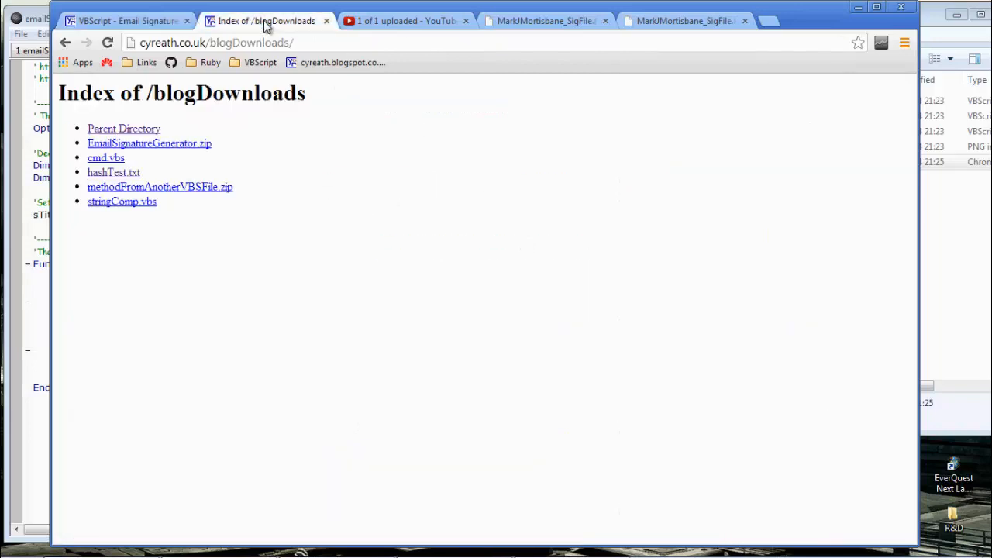
{"action": "mouse_move", "coordinate": [205, 168]}
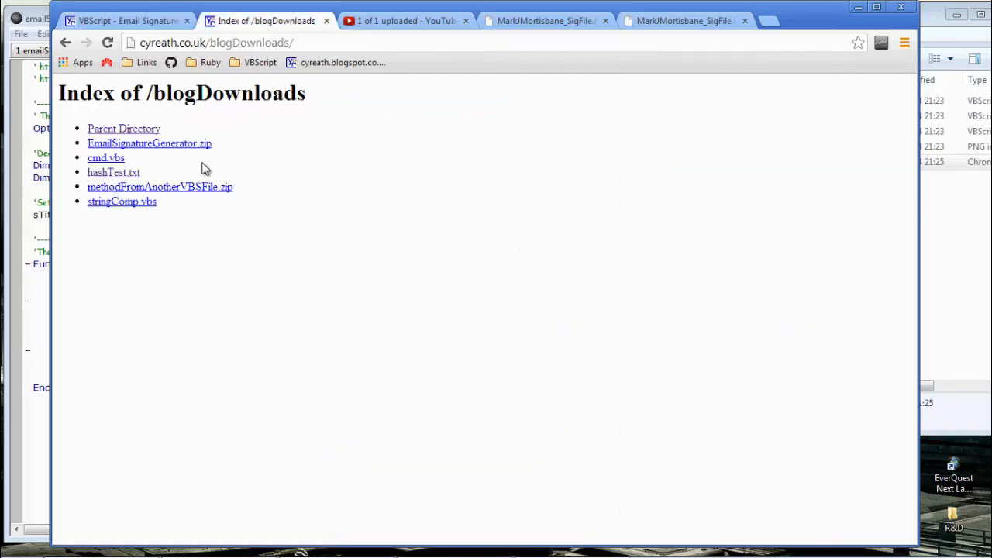